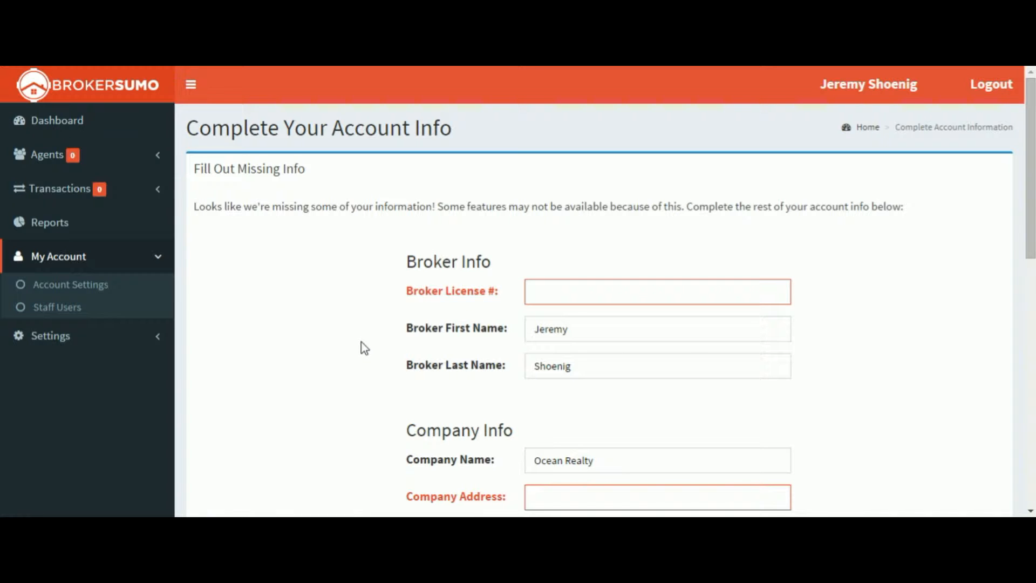
# Enter broker license 4762748, company address 47 Main St and city Sunnyvale
pyautogui.click(656, 291)
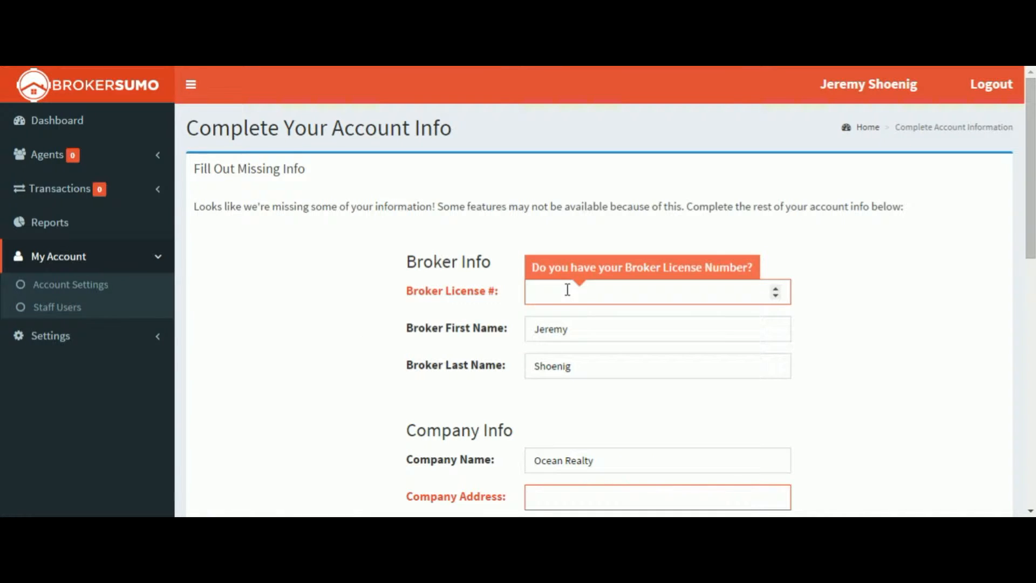
pyautogui.write('4762748')
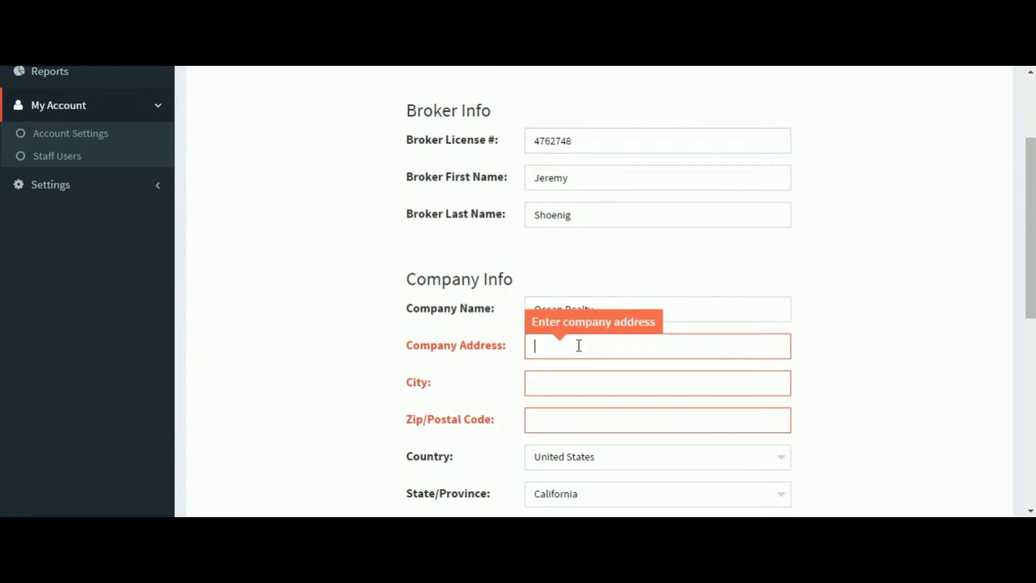
pyautogui.write('47 Main St')
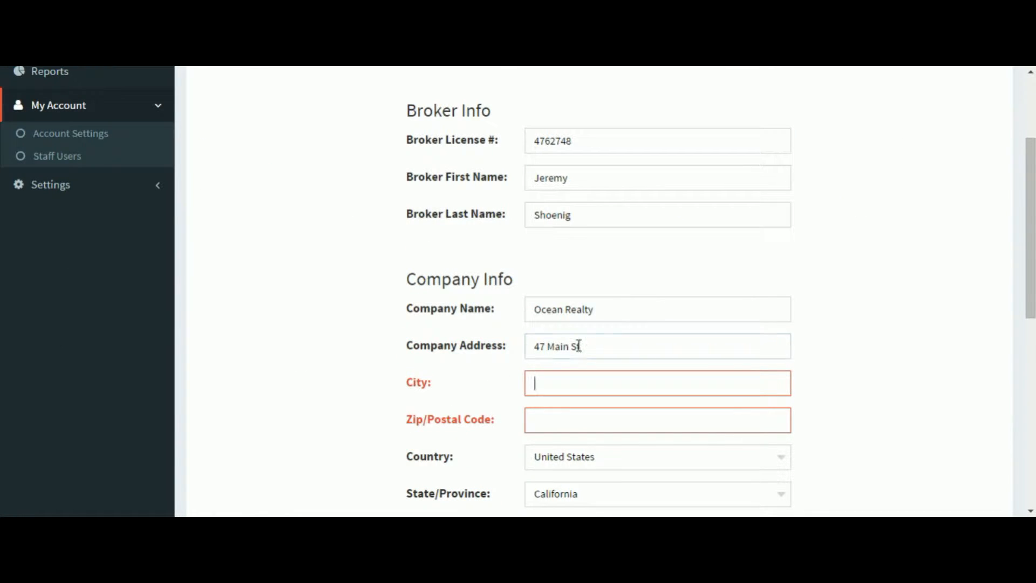
pyautogui.write('Sunnyvale')
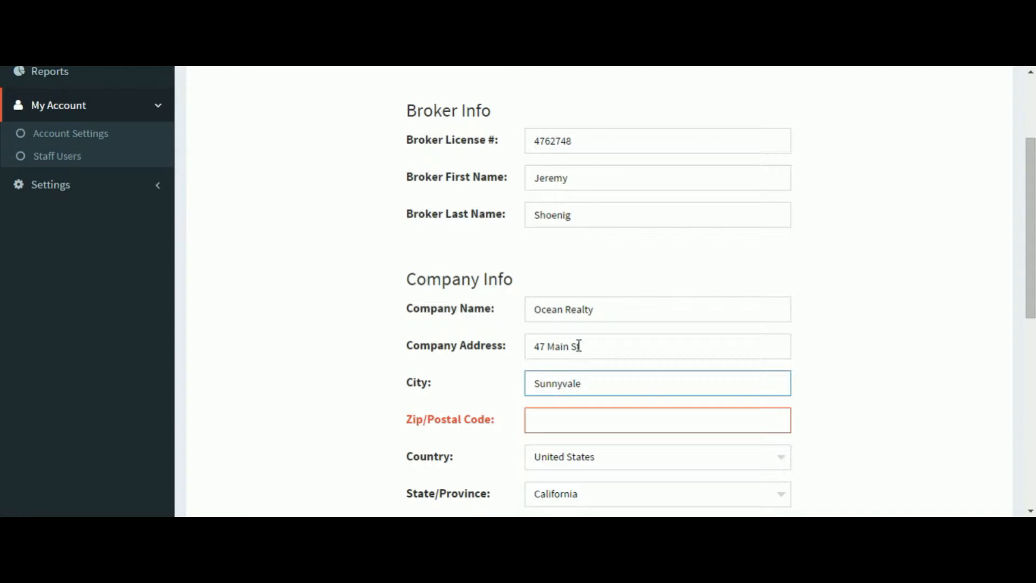
pyautogui.click(656, 420)
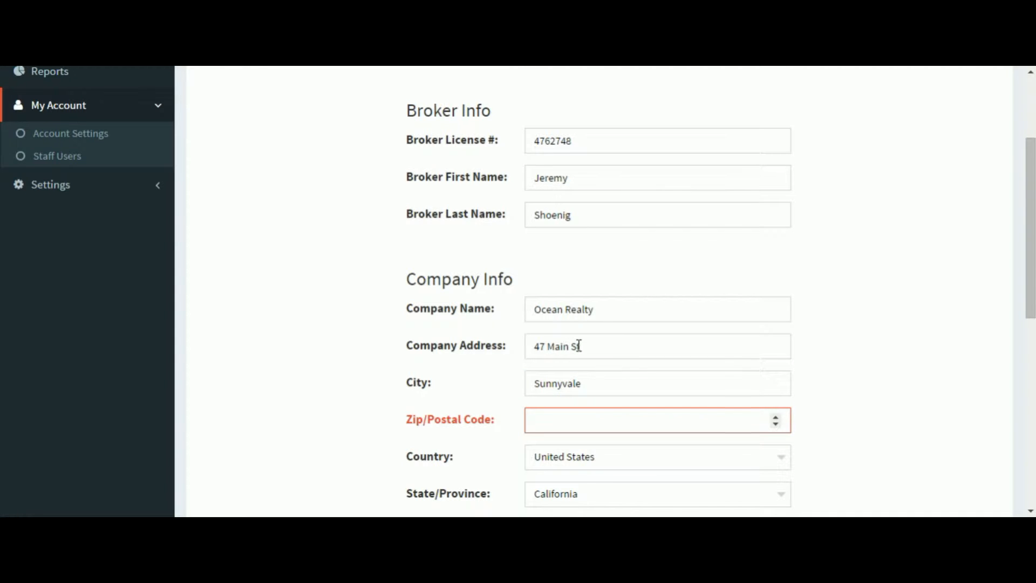
pyautogui.write('95617')
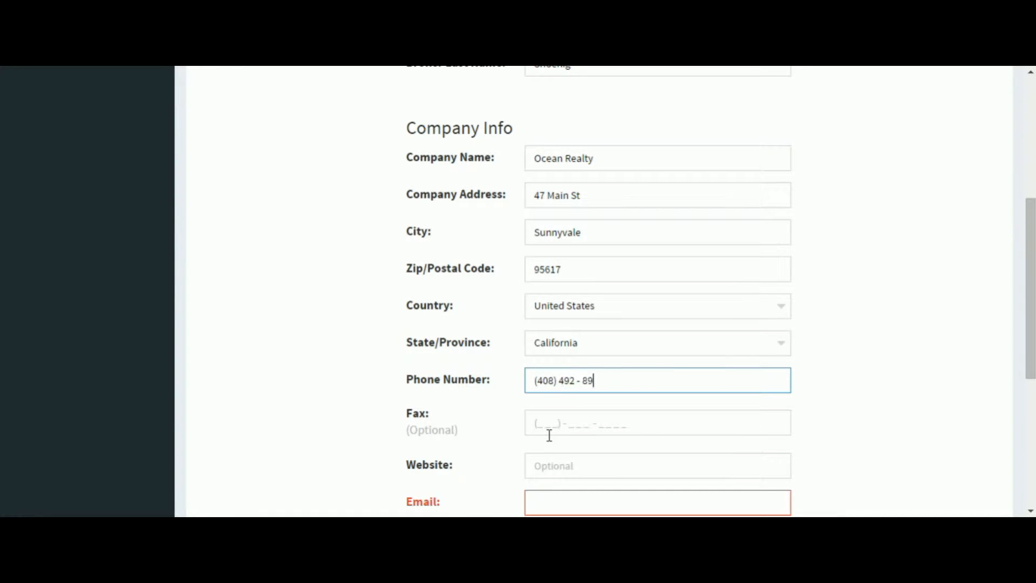
pyautogui.write('4084')
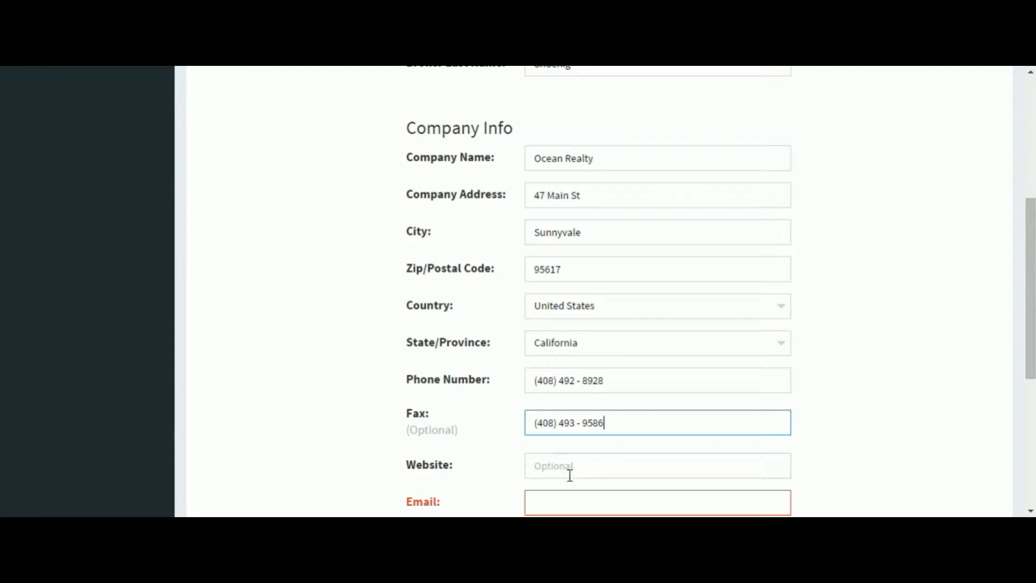
pyautogui.write('www.pc')
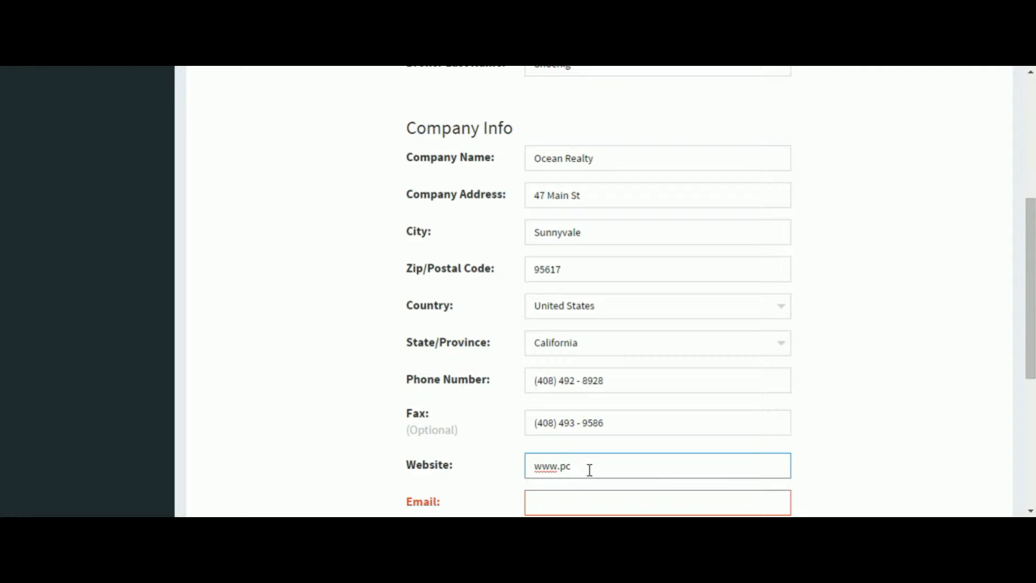
pyautogui.write('oceanrealty.com')
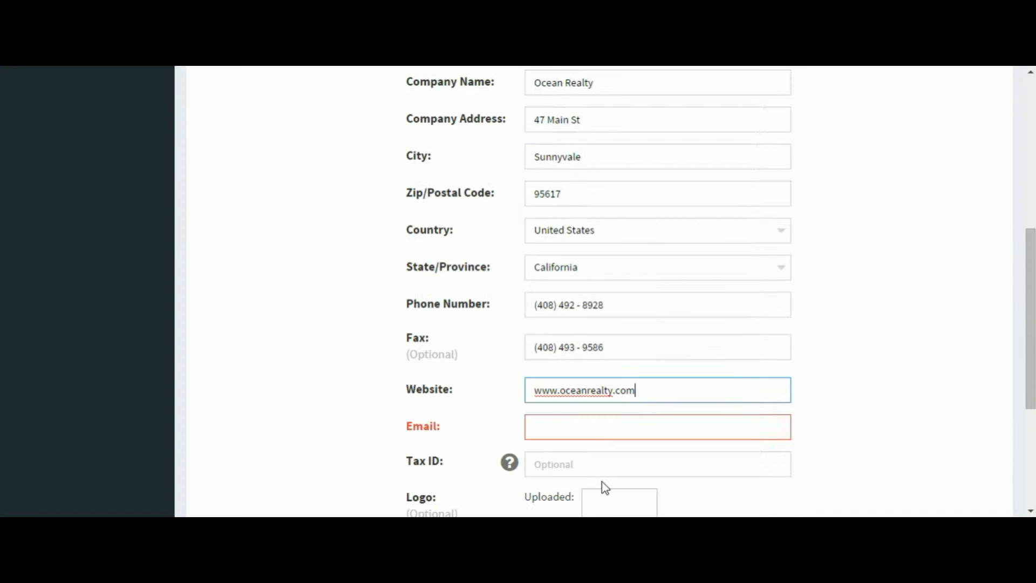
pyautogui.write('j')
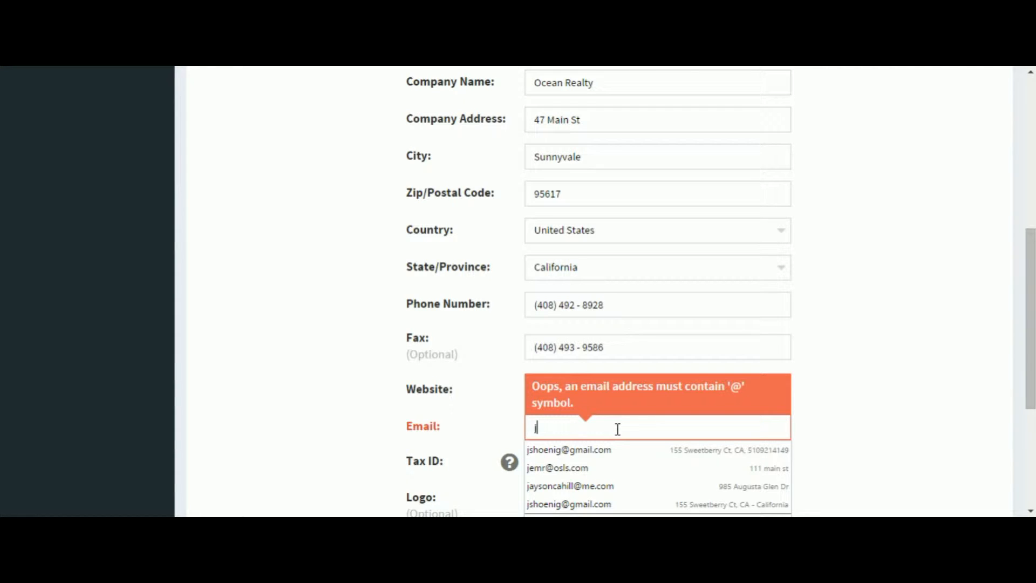
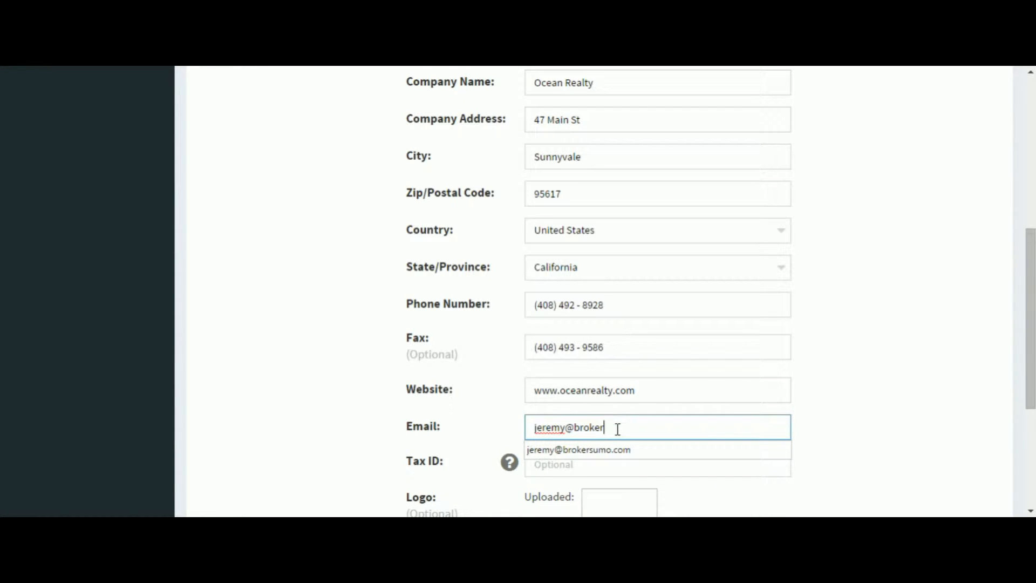
pyautogui.click(578, 449)
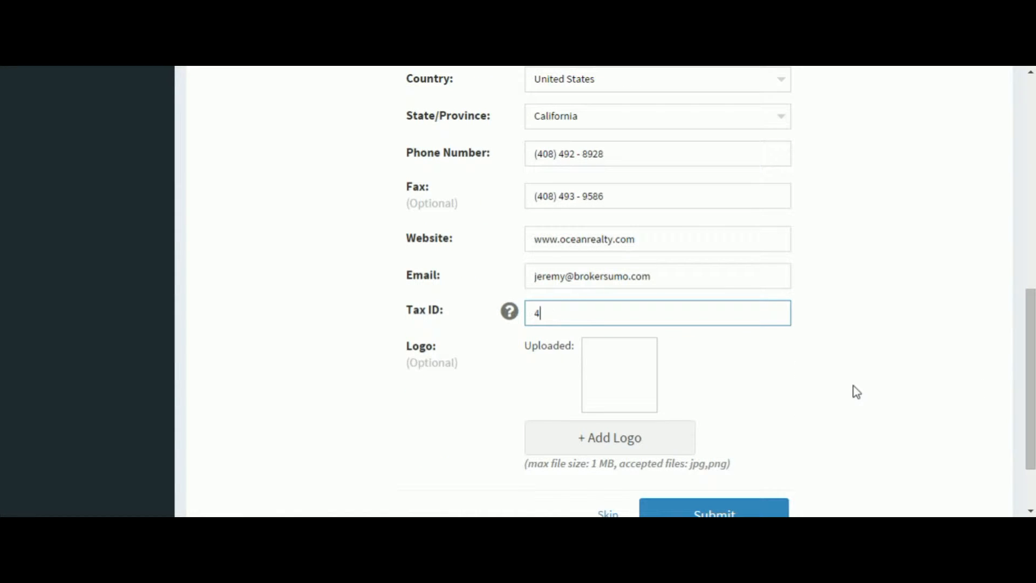
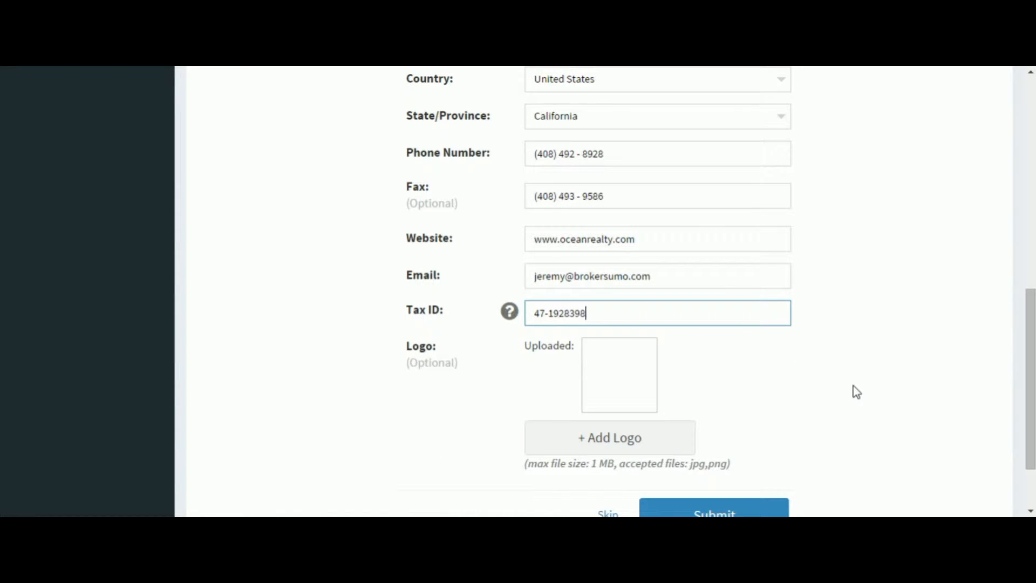
pyautogui.scroll(-3)
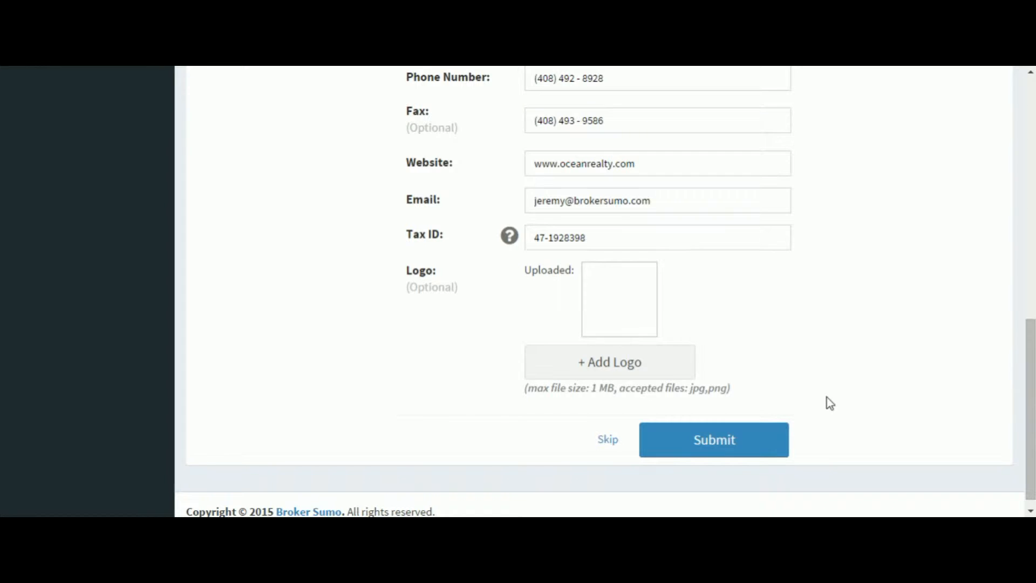
pyautogui.moveTo(757, 448)
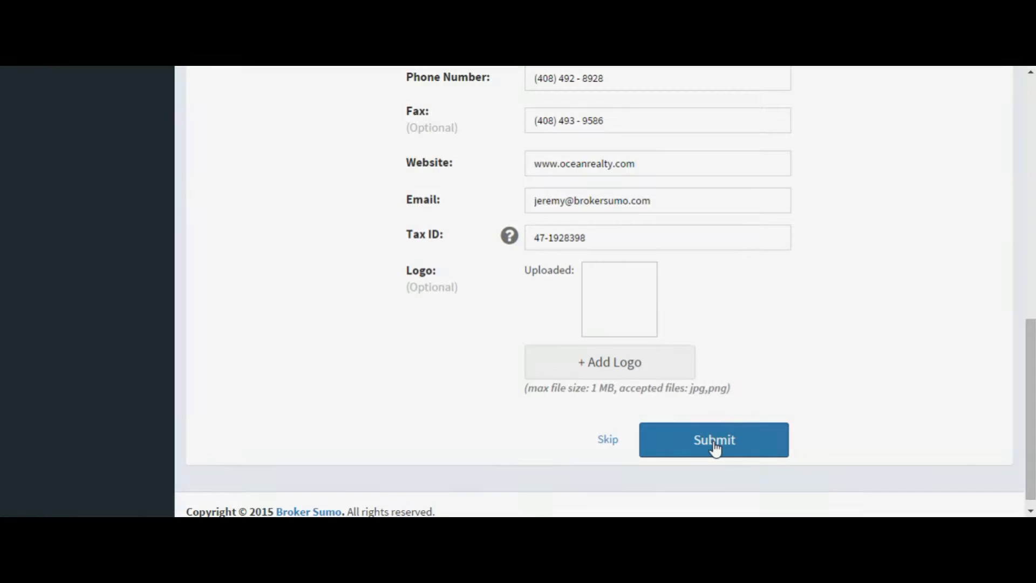
# Submit the completed account information form
pyautogui.click(714, 440)
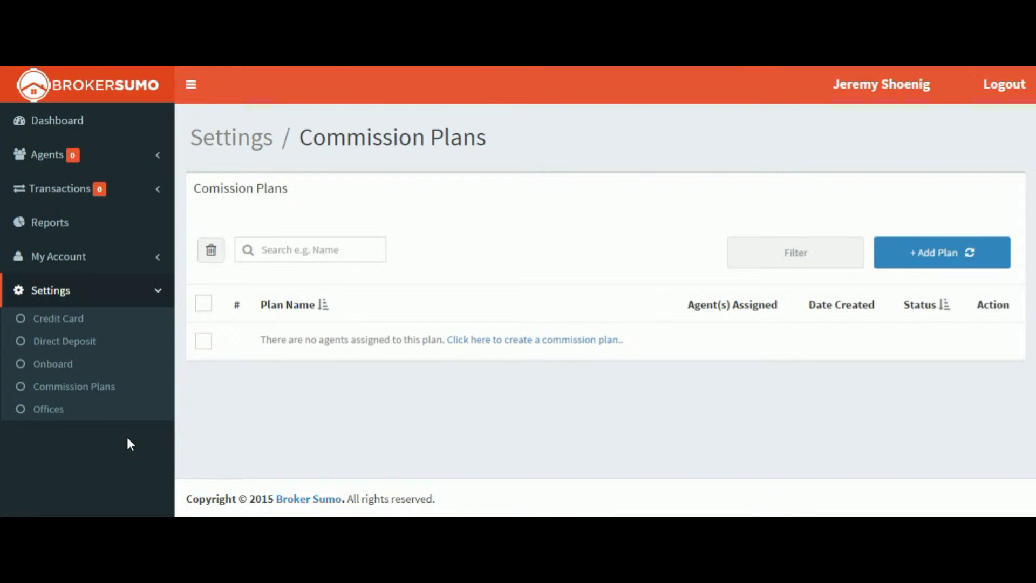
pyautogui.moveTo(65, 296)
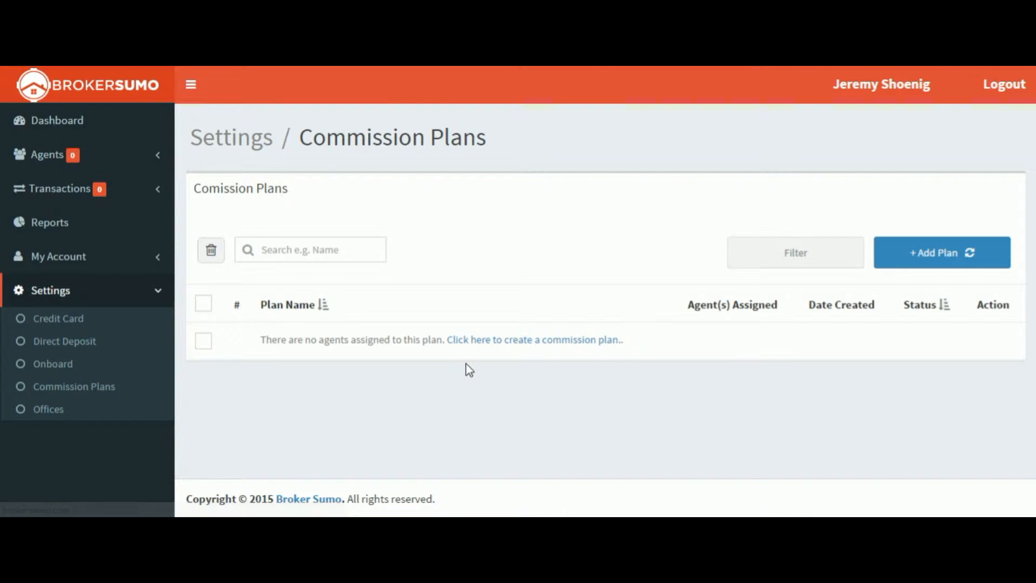
pyautogui.moveTo(880, 267)
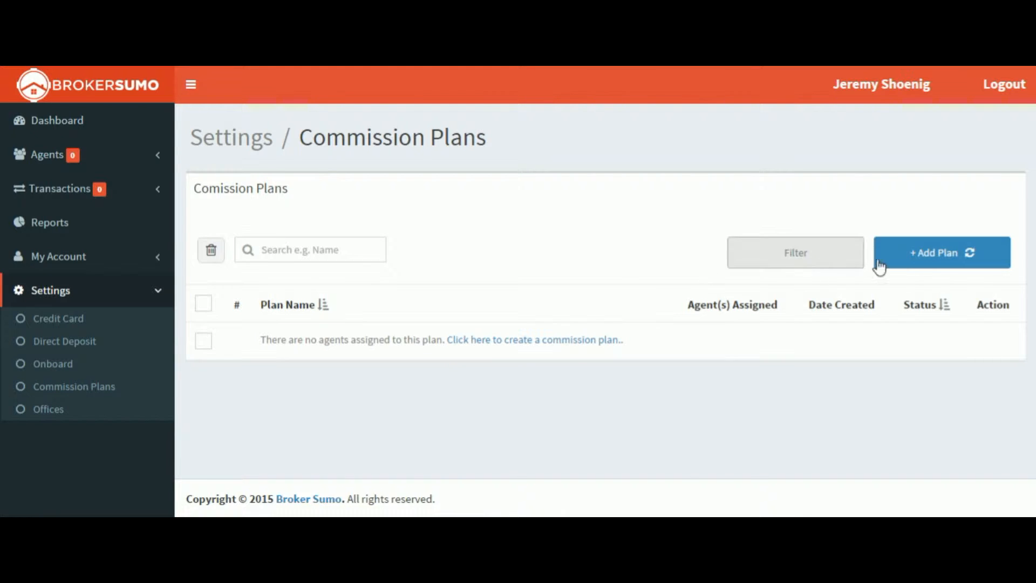
# Create a new commission plan named Step Plan
pyautogui.click(937, 252)
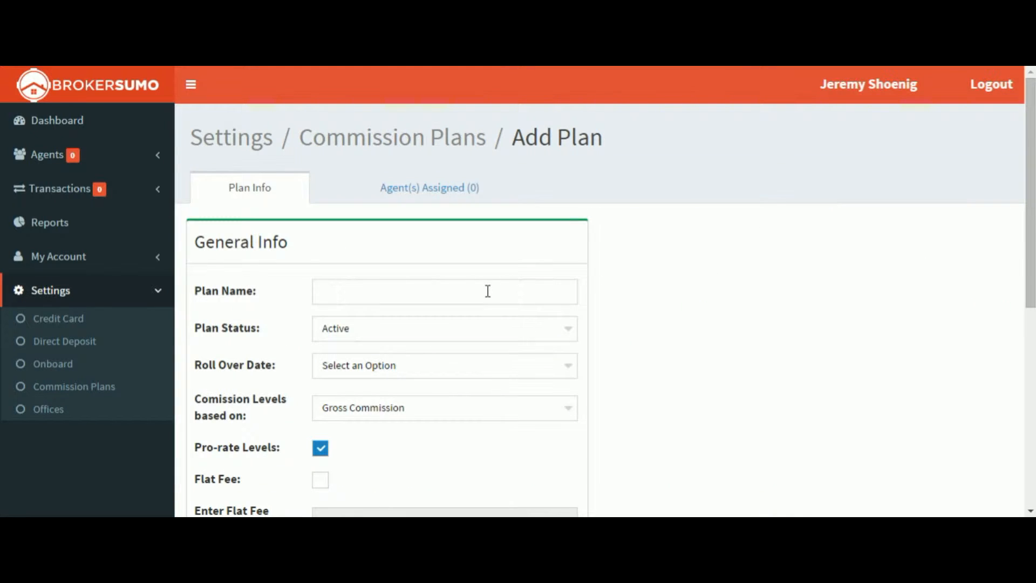
pyautogui.click(444, 291)
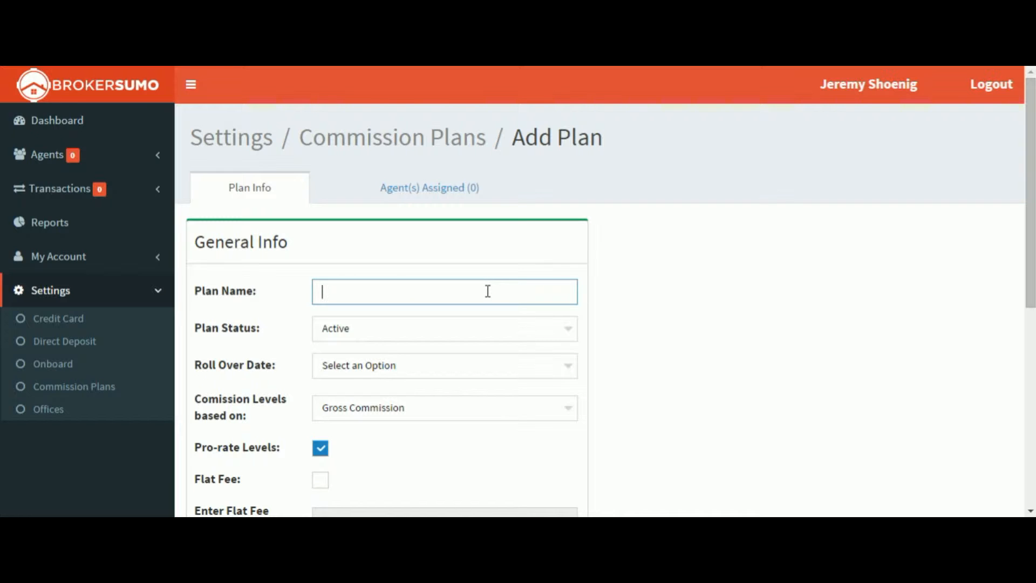
pyautogui.write('Step')
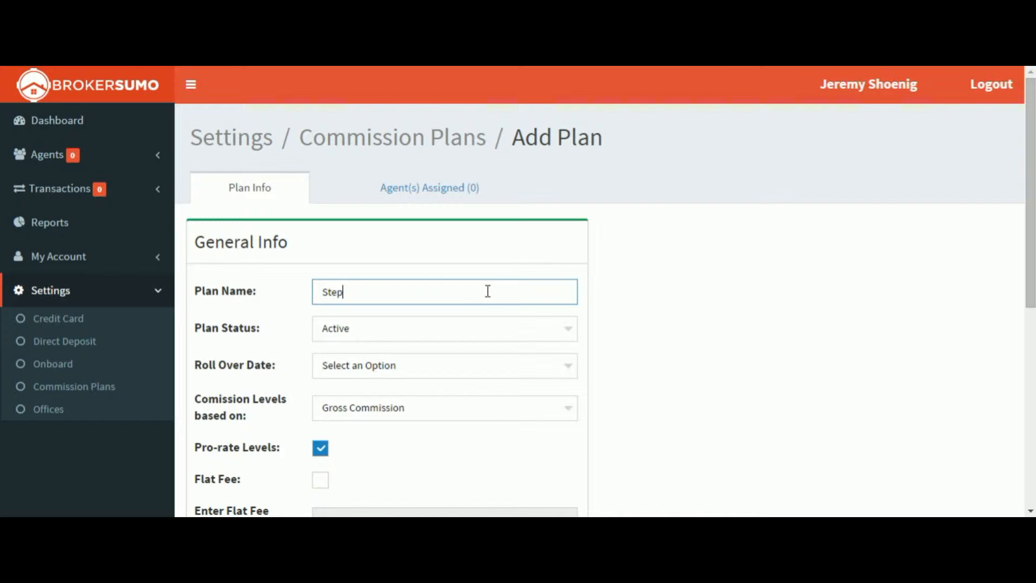
pyautogui.write('Plan')
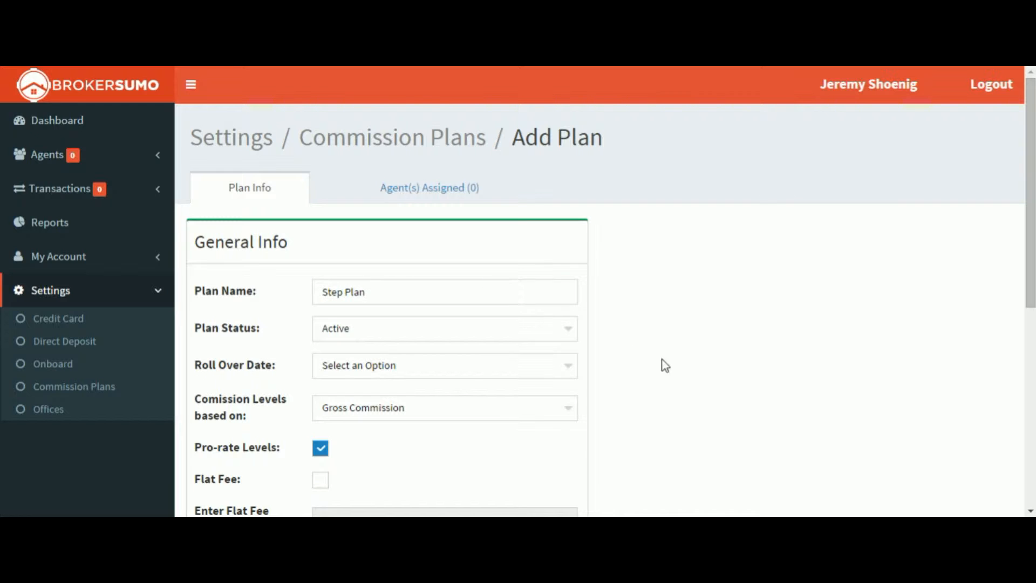
pyautogui.scroll(-3)
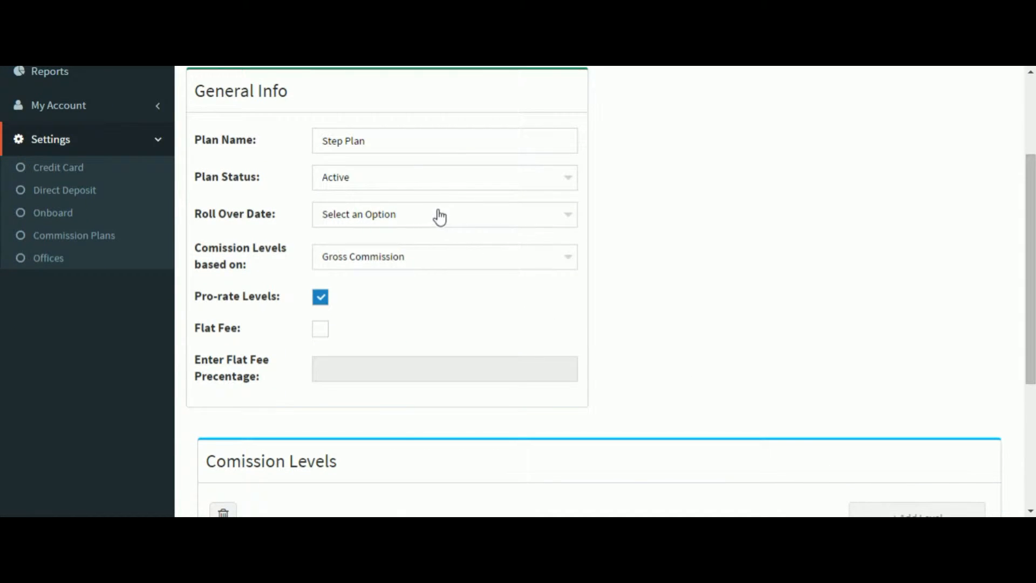
# Set roll over date to Start Date and base commission levels on Sales Price
pyautogui.click(444, 214)
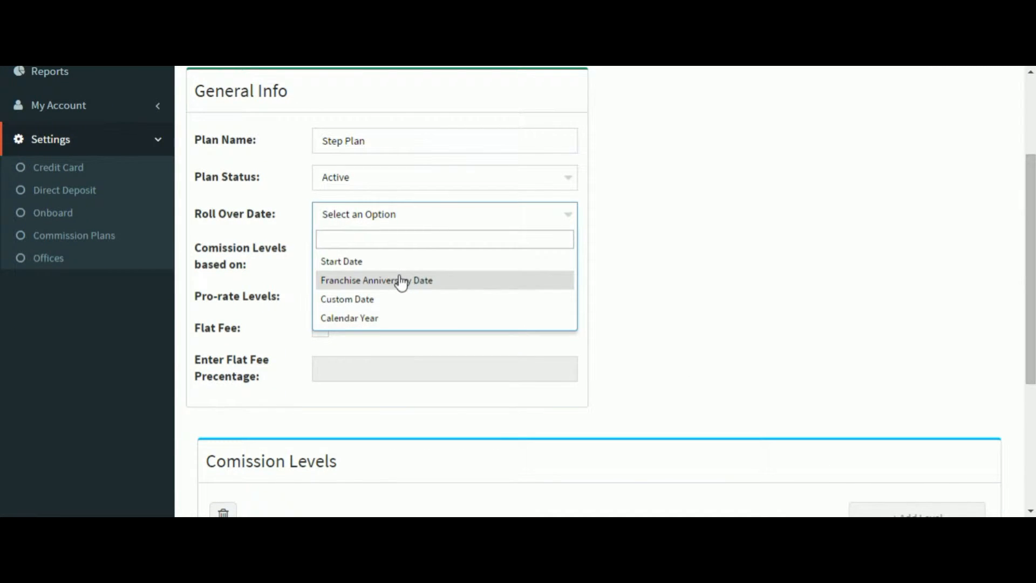
pyautogui.moveTo(386, 302)
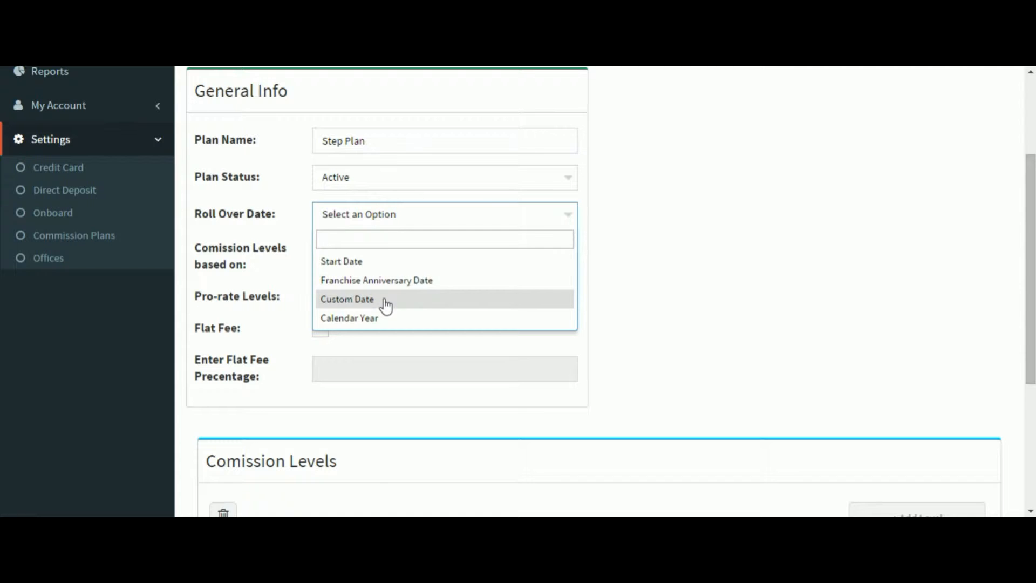
pyautogui.moveTo(380, 322)
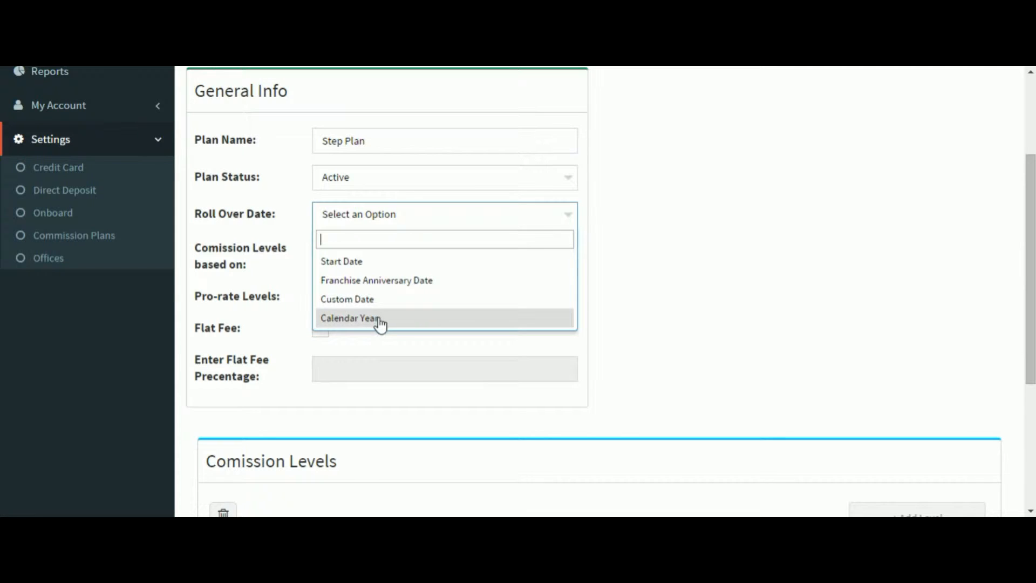
pyautogui.click(341, 261)
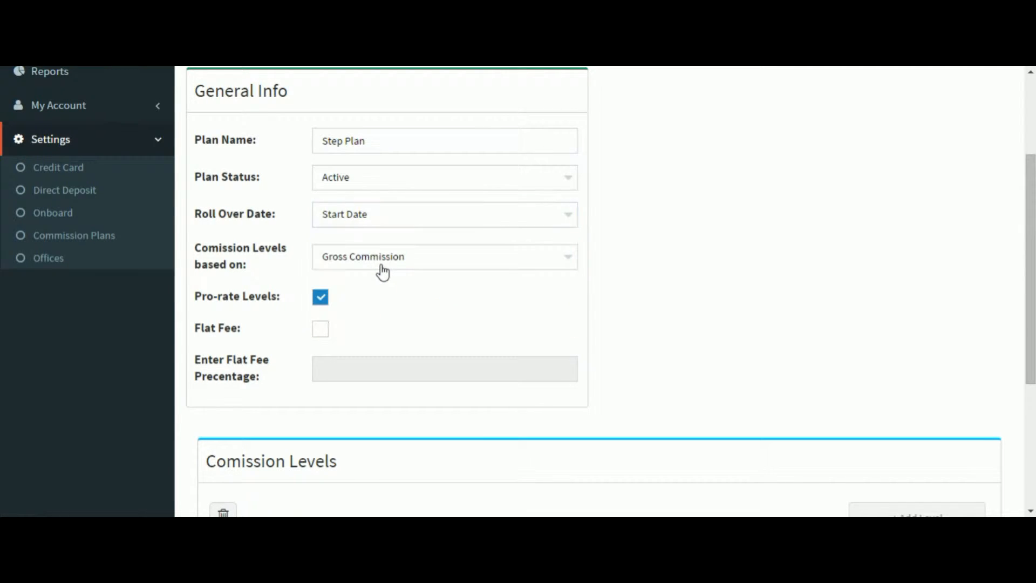
pyautogui.click(444, 257)
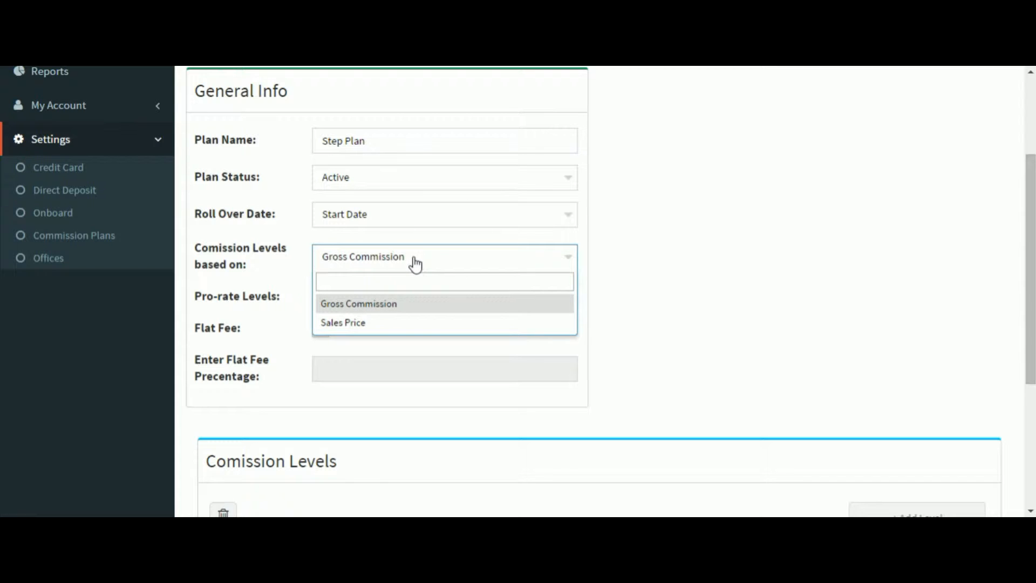
pyautogui.moveTo(390, 328)
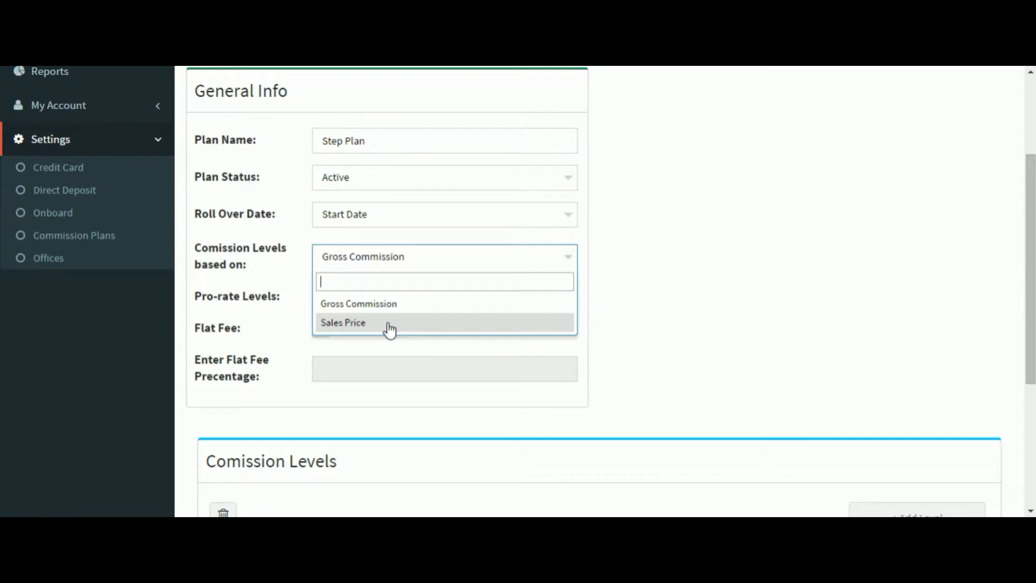
pyautogui.click(343, 323)
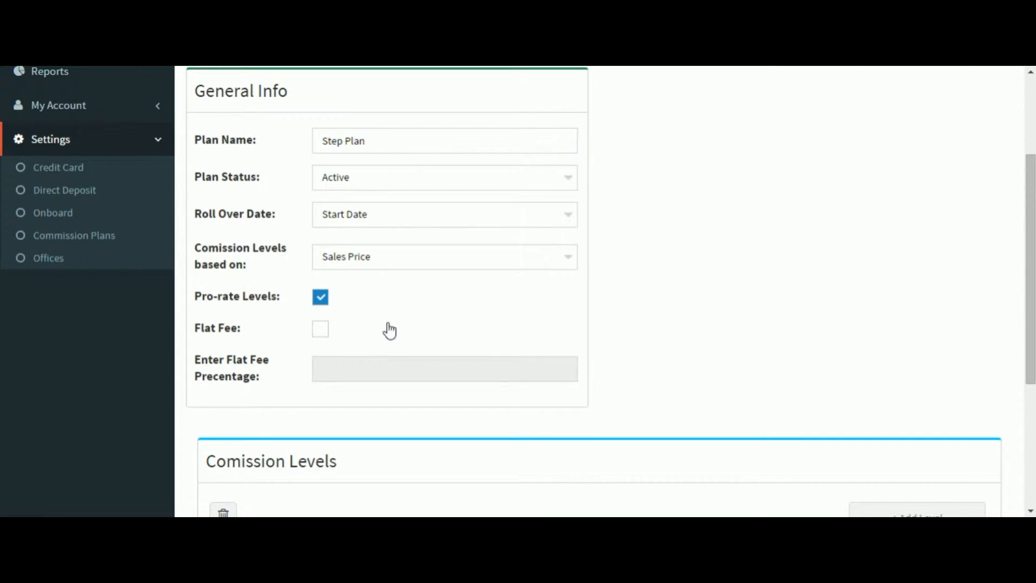
pyautogui.scroll(-3)
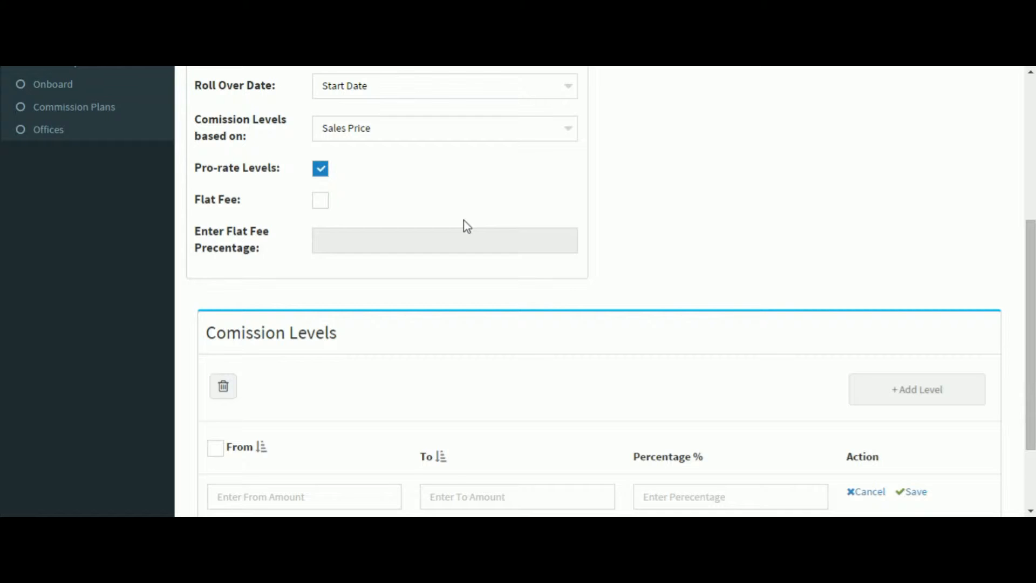
pyautogui.moveTo(470, 221)
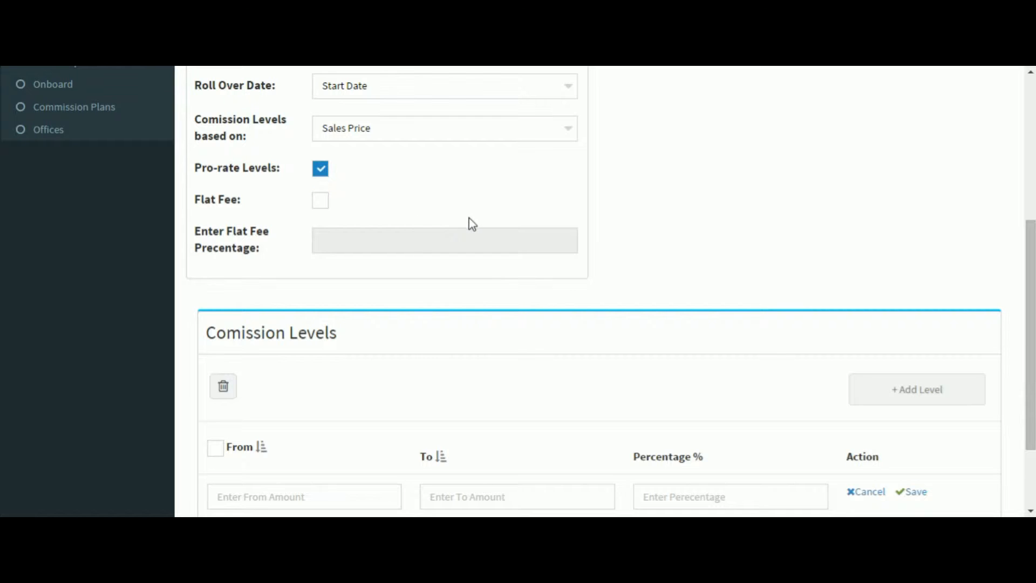
pyautogui.moveTo(641, 276)
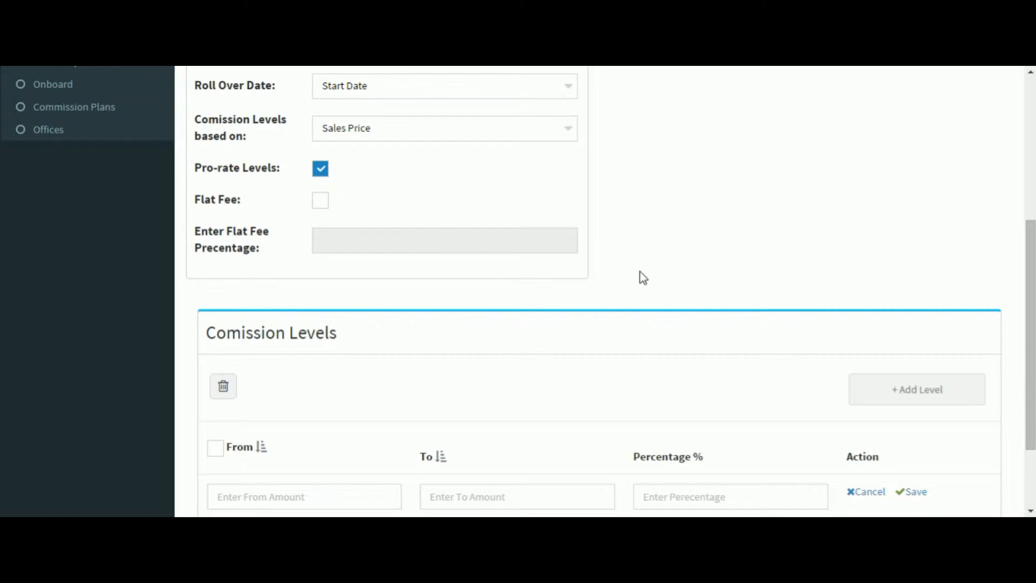
# Save a first level 0–1,000,000 at 50% and set the open-ended top level to 80%
pyautogui.scroll(-3)
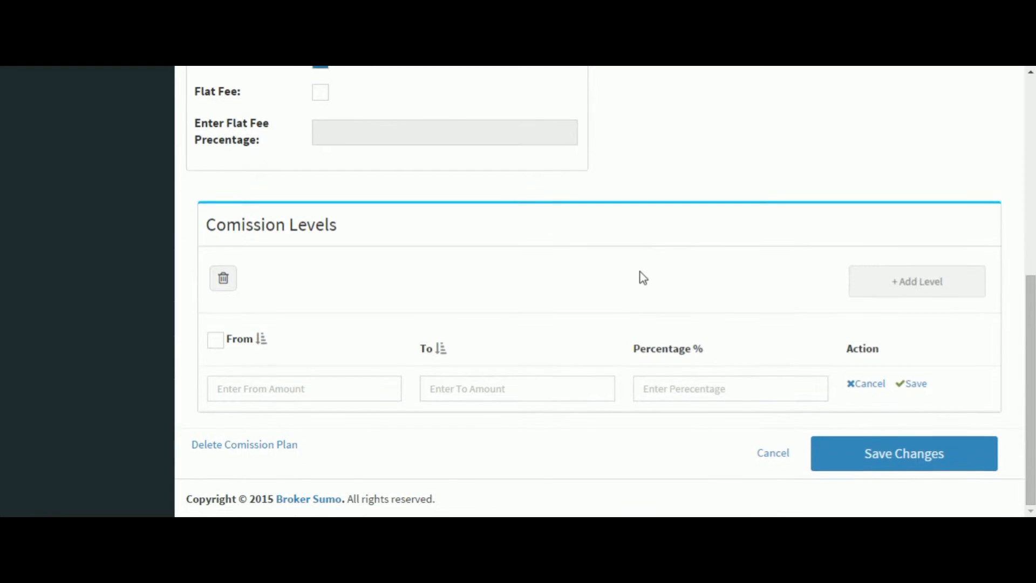
pyautogui.click(303, 388)
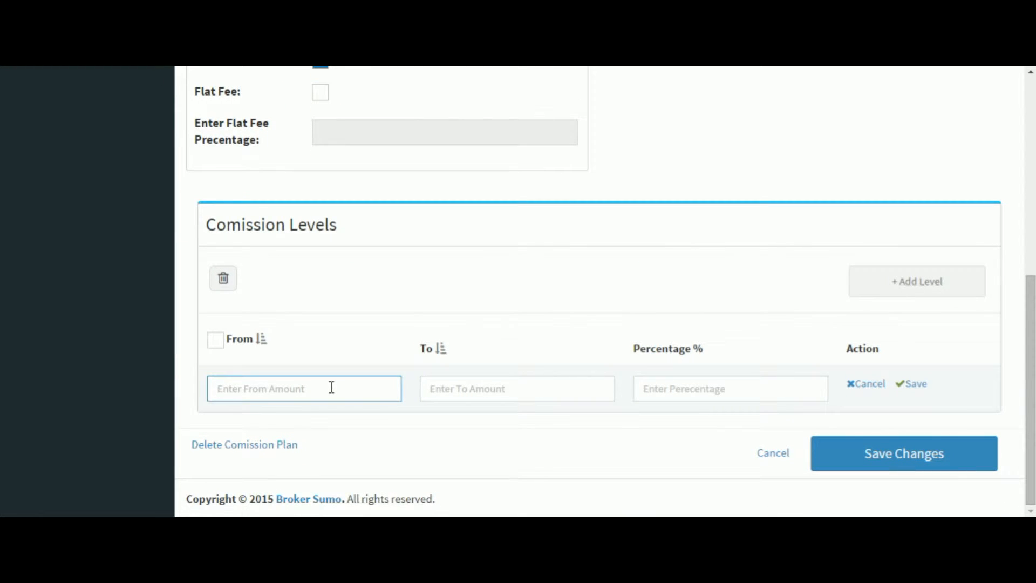
pyautogui.write('0')
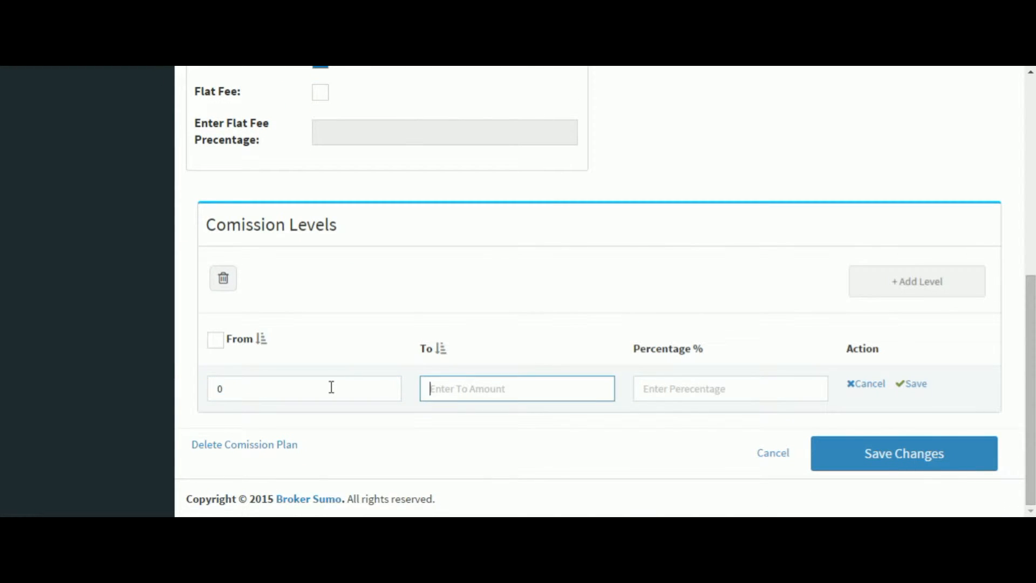
pyautogui.write('1000000')
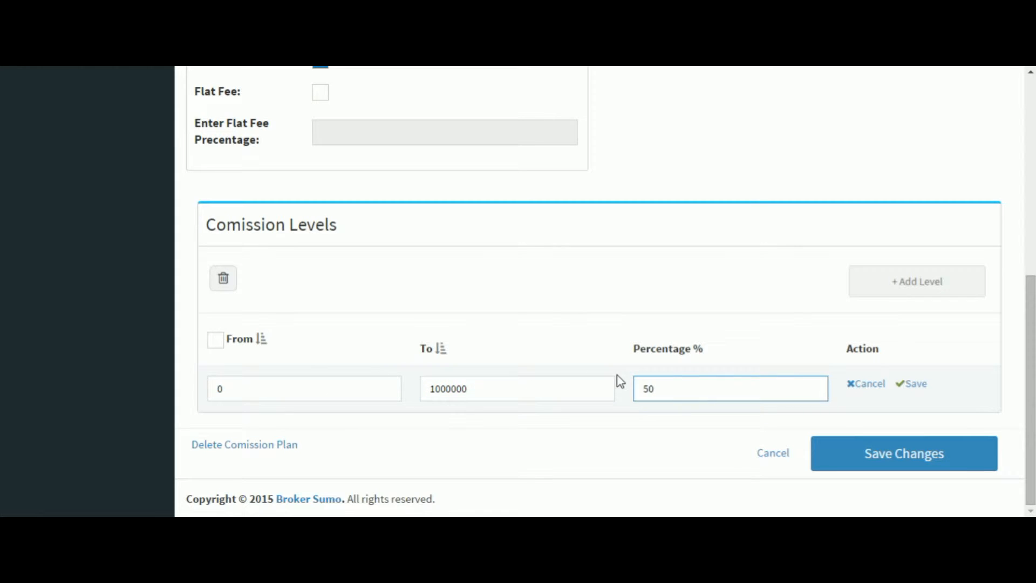
pyautogui.click(915, 385)
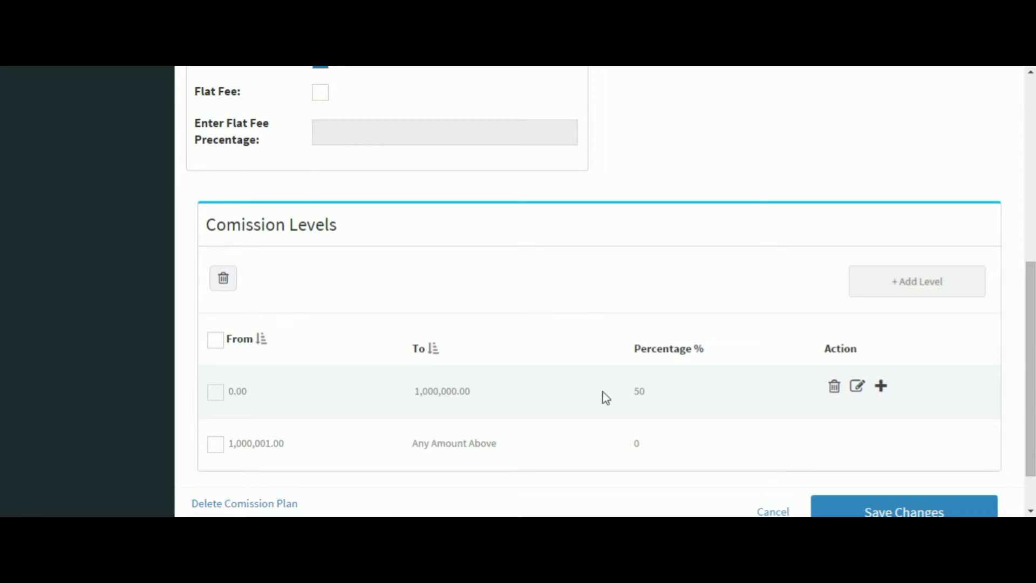
pyautogui.scroll(-3)
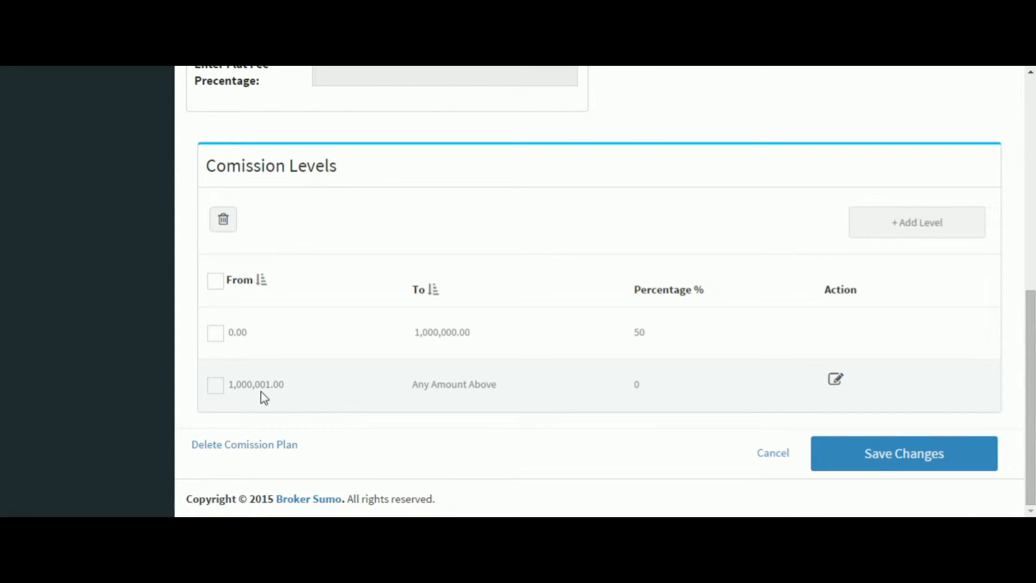
pyautogui.moveTo(439, 350)
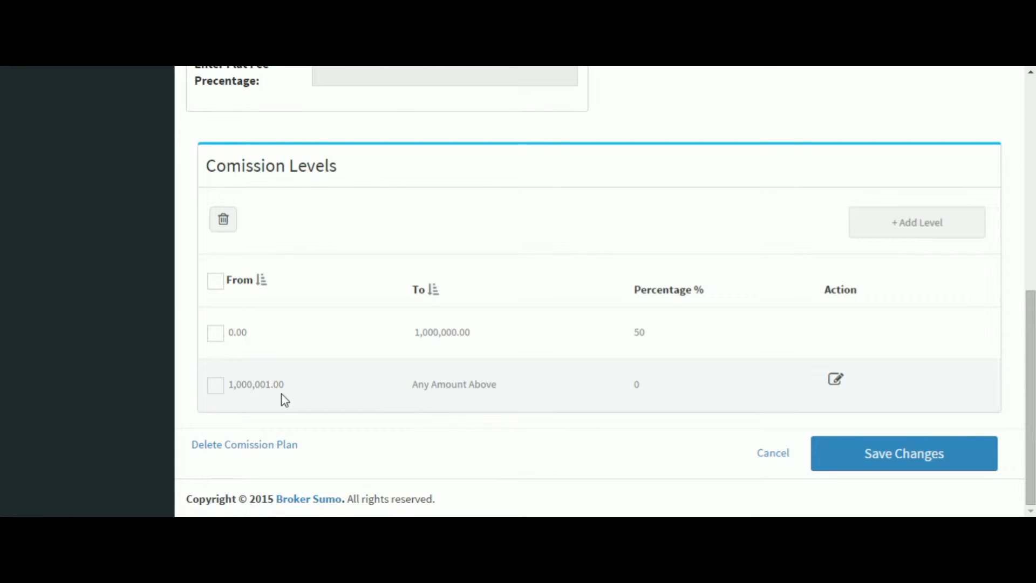
pyautogui.moveTo(682, 387)
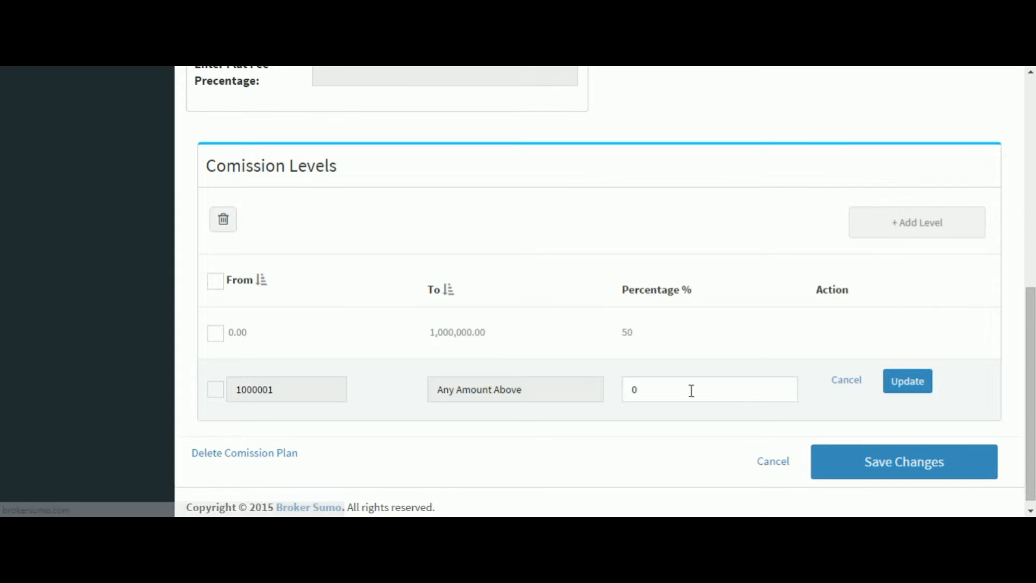
pyautogui.write('80')
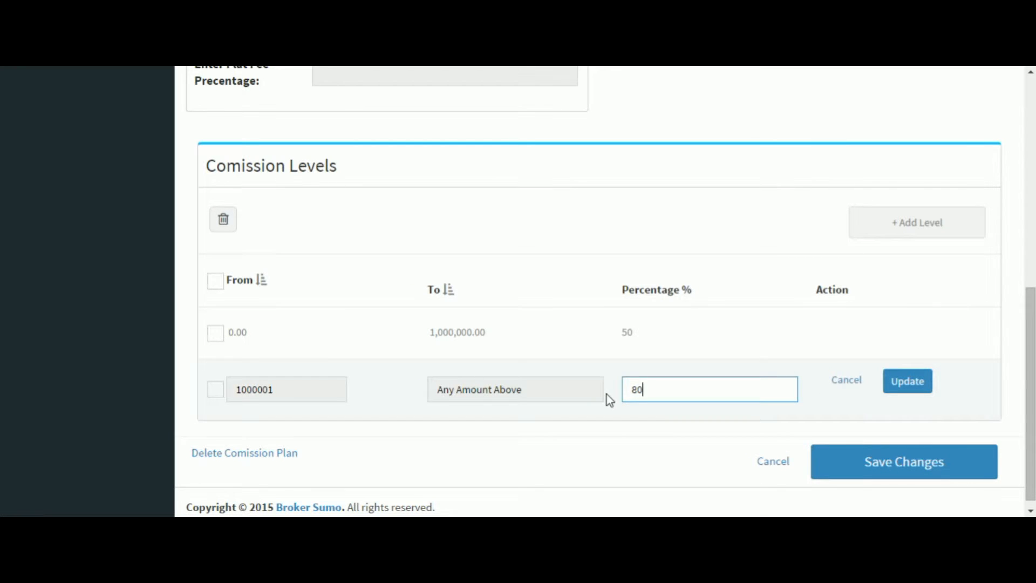
pyautogui.click(906, 381)
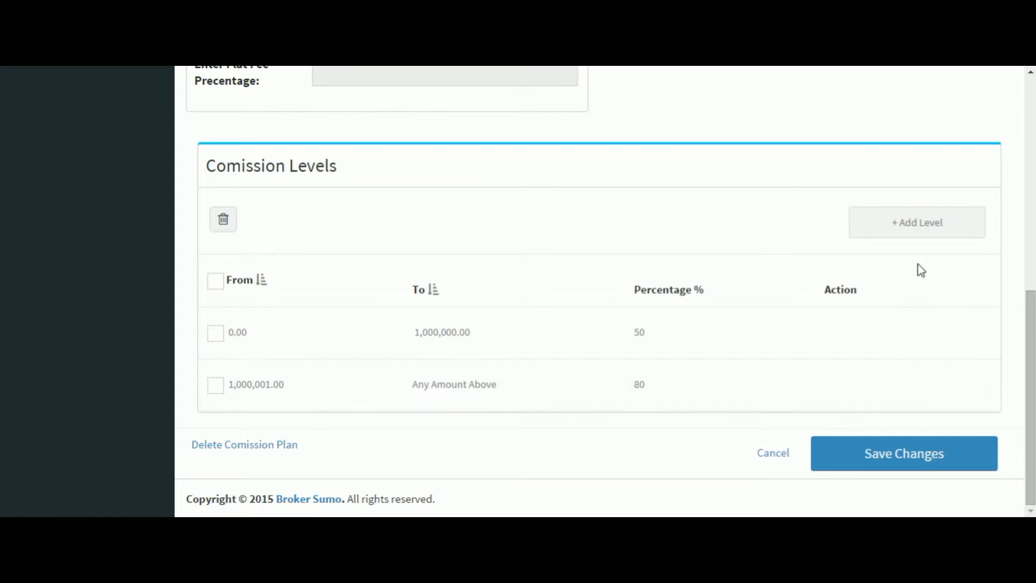
# Add levels up to 2,000,000 at 65% and up to 3,000,000 at 75%
pyautogui.click(917, 222)
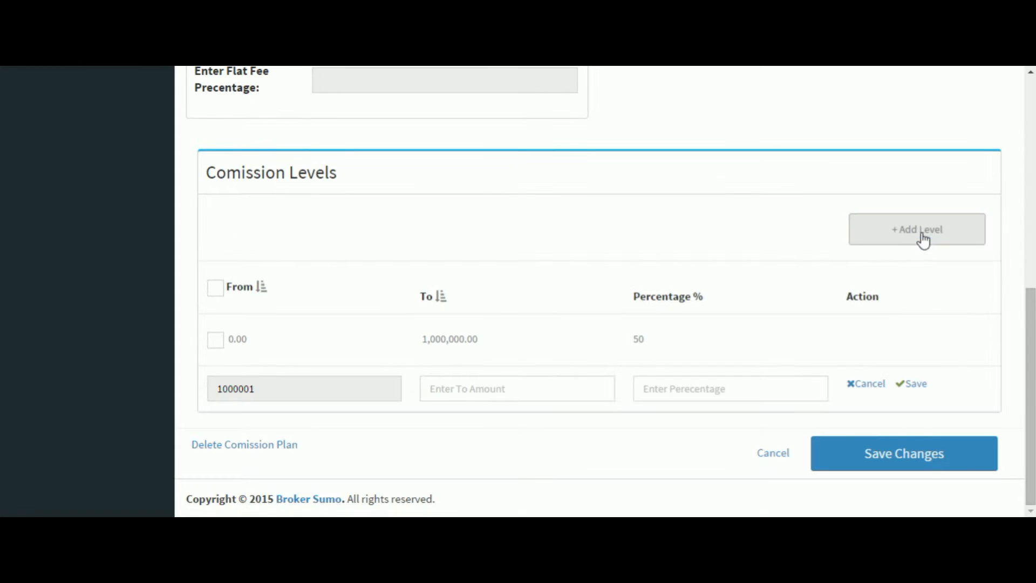
pyautogui.click(515, 387)
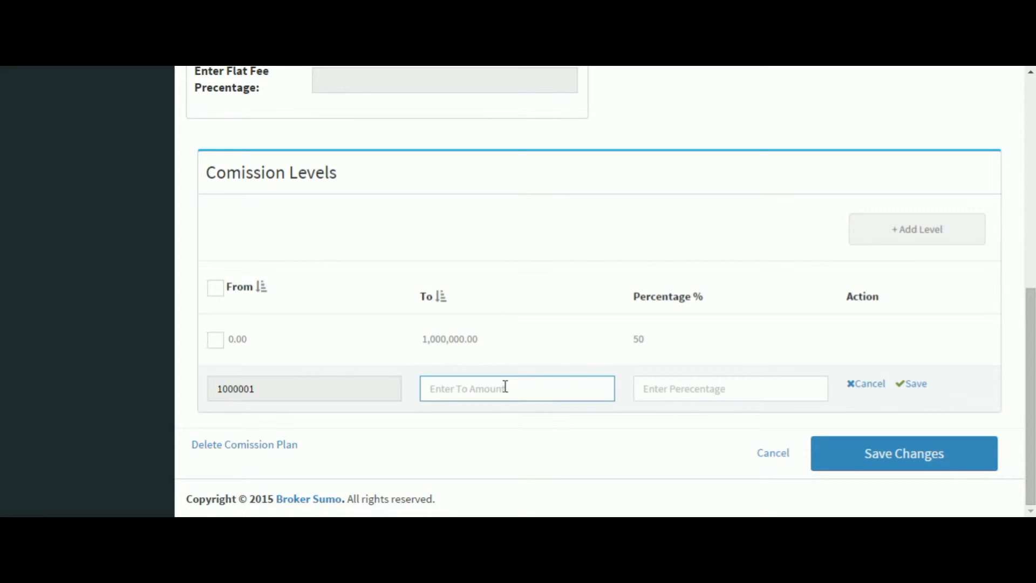
pyautogui.write('2000000')
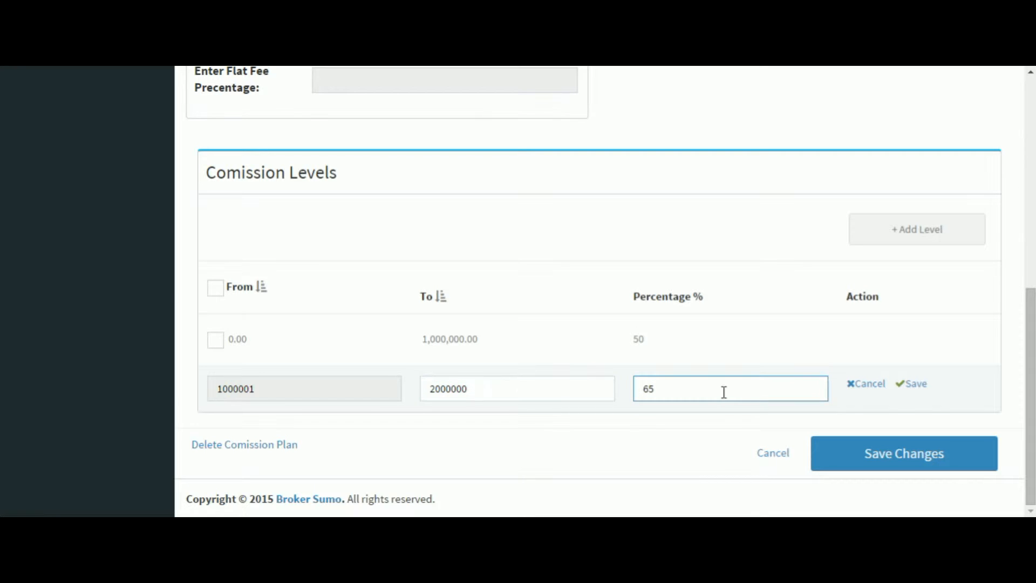
pyautogui.click(915, 384)
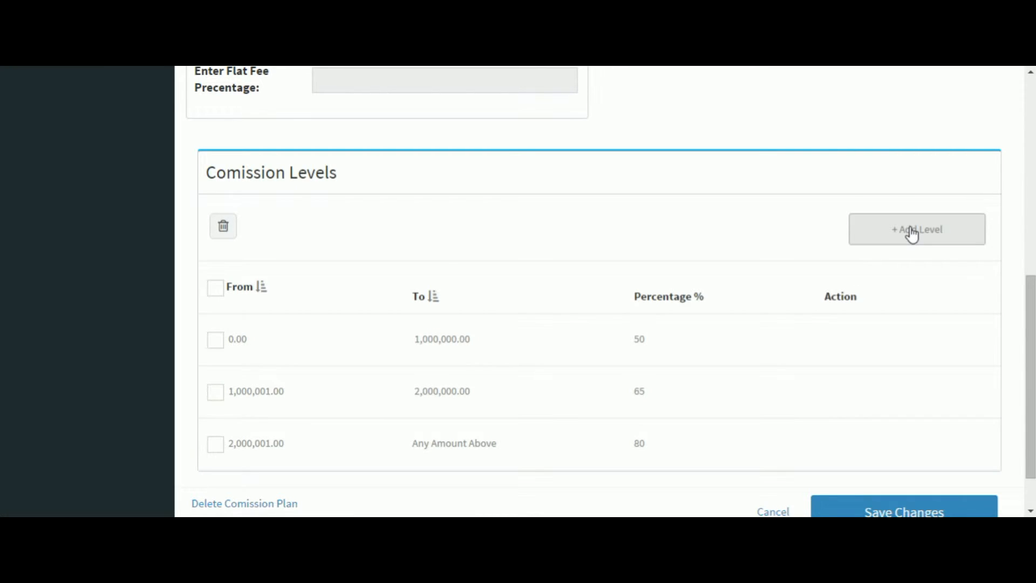
pyautogui.click(916, 229)
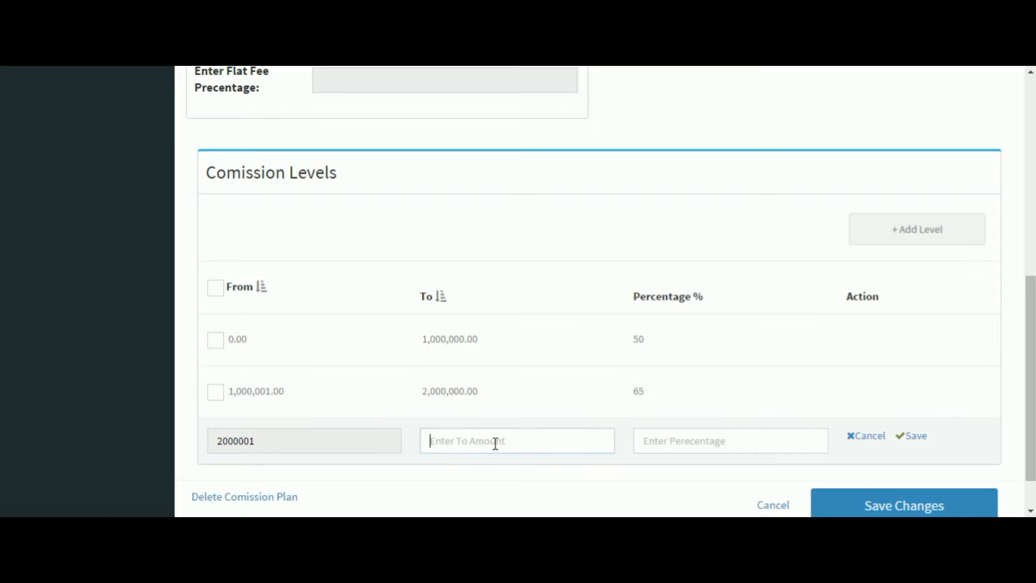
pyautogui.write('3000000')
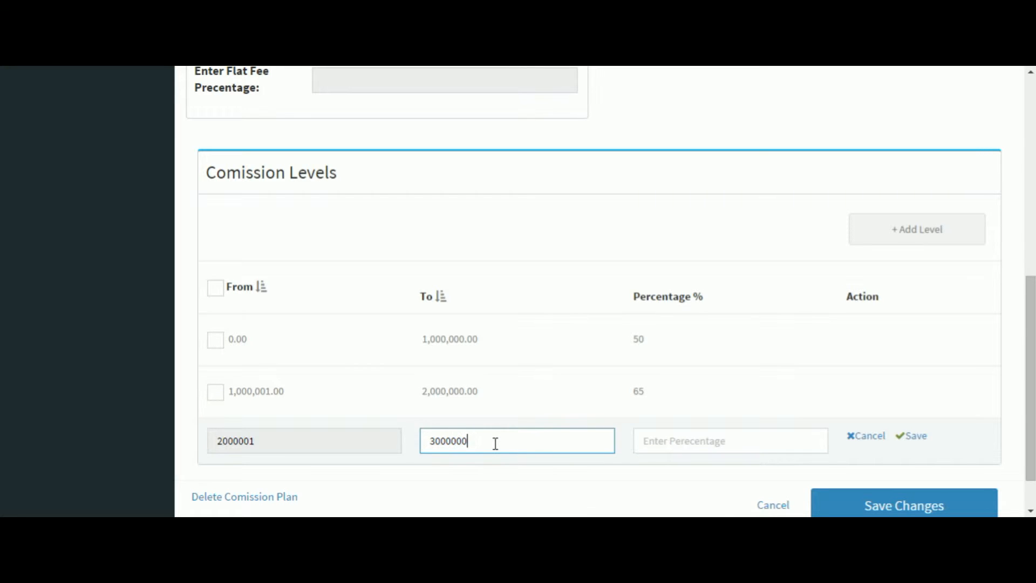
pyautogui.write('75')
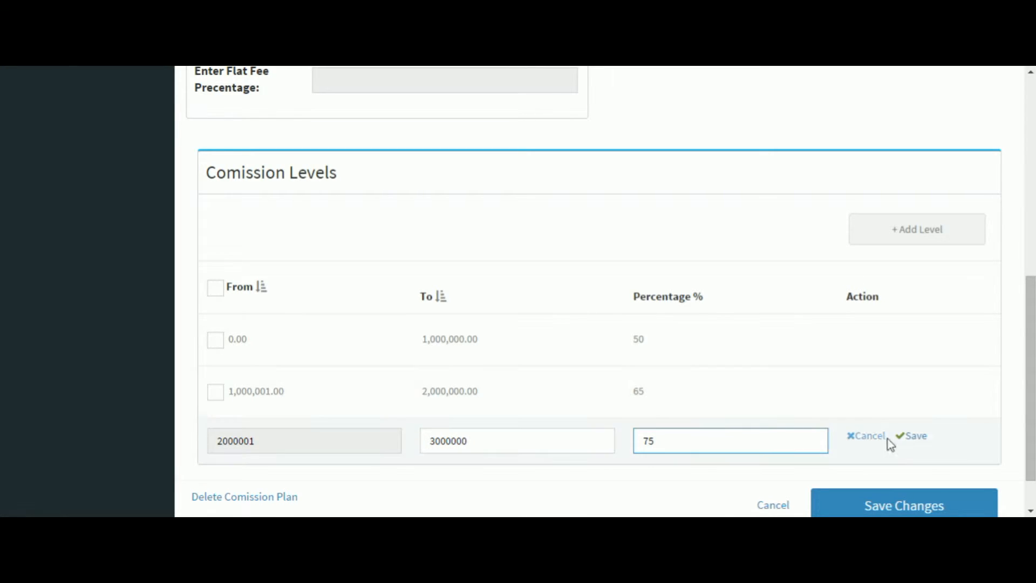
pyautogui.click(916, 435)
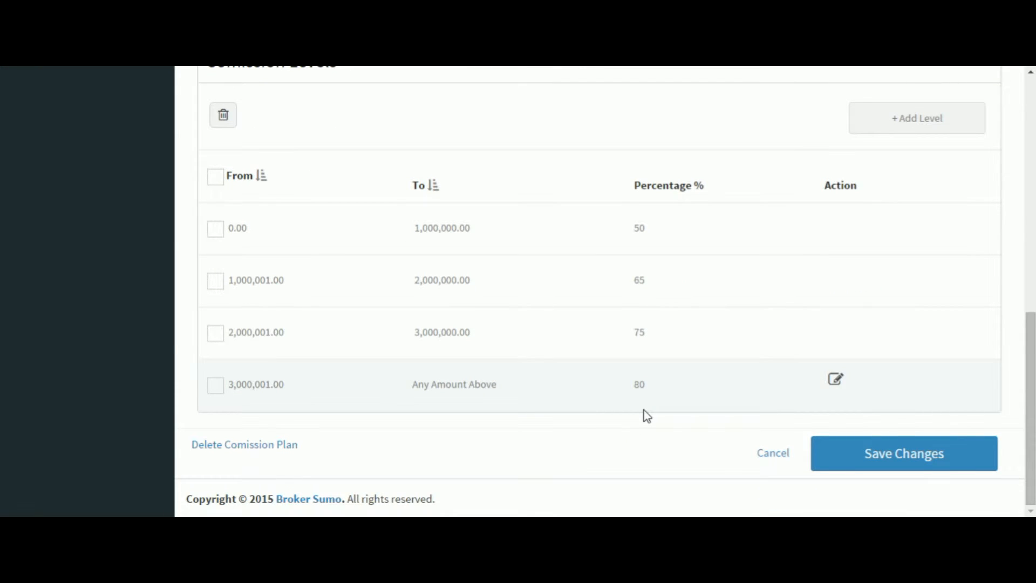
pyautogui.moveTo(916, 455)
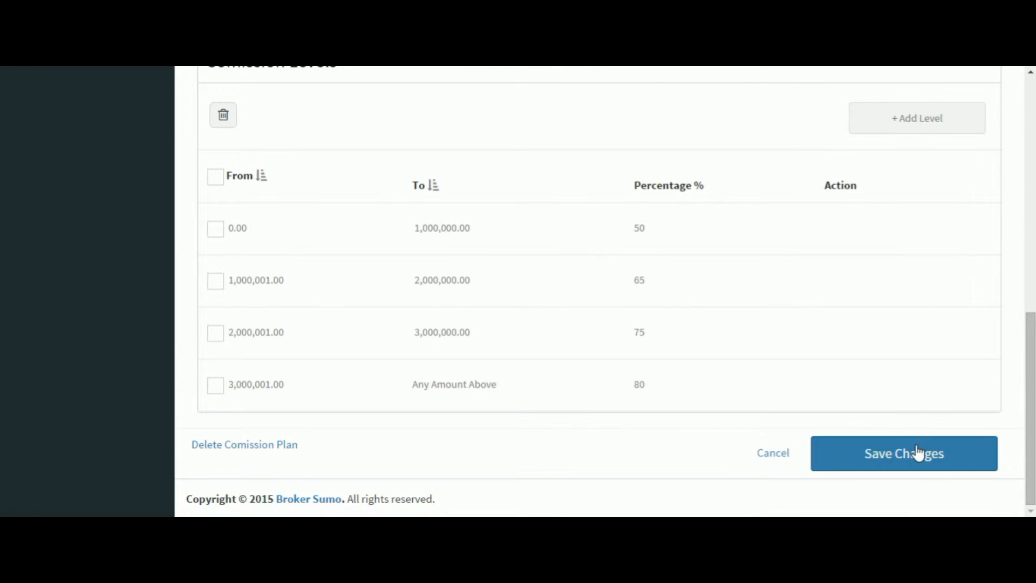
# Save the Step Plan and start a second plan named Flat Fee Plan
pyautogui.click(904, 454)
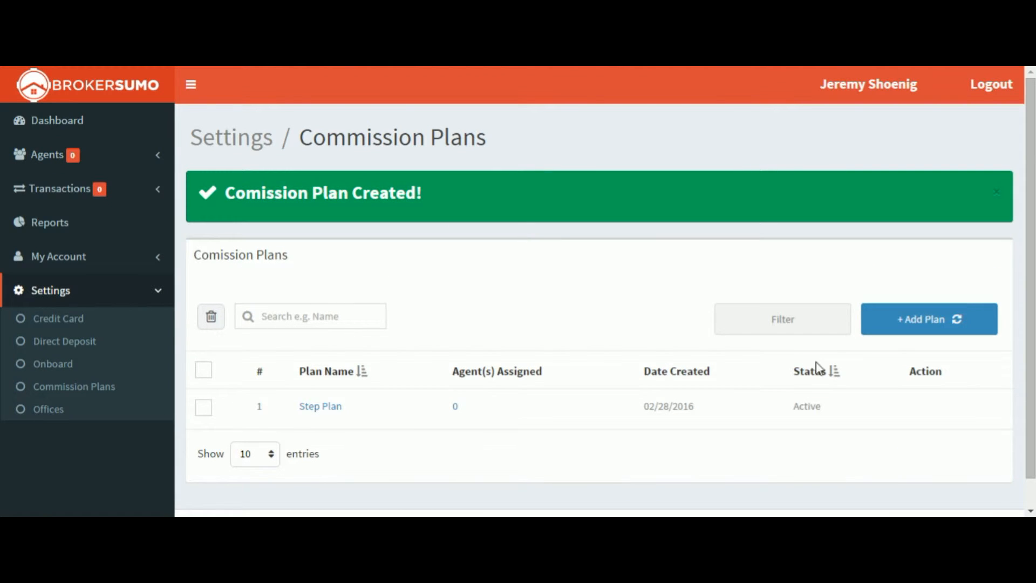
pyautogui.click(921, 319)
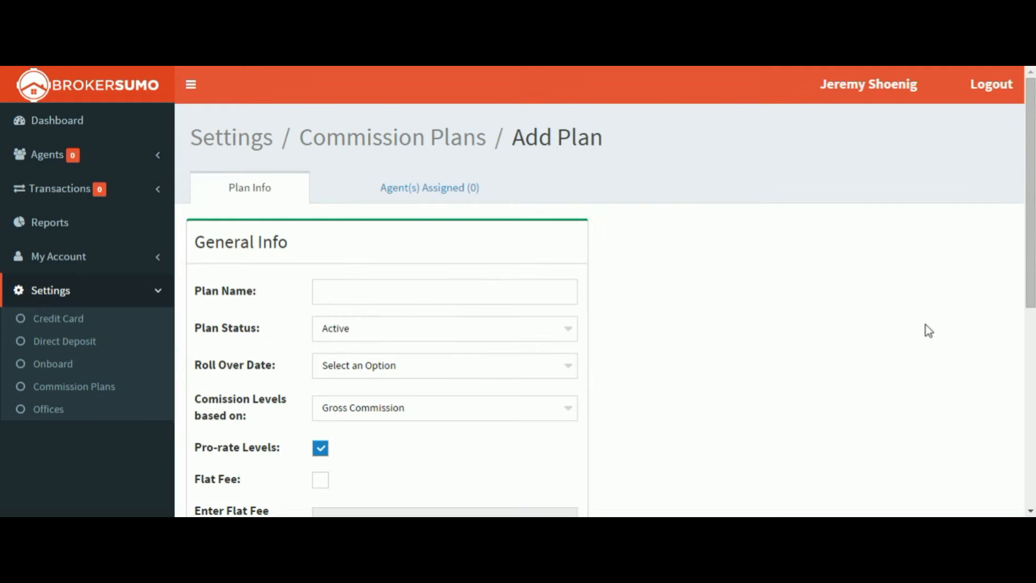
pyautogui.click(422, 291)
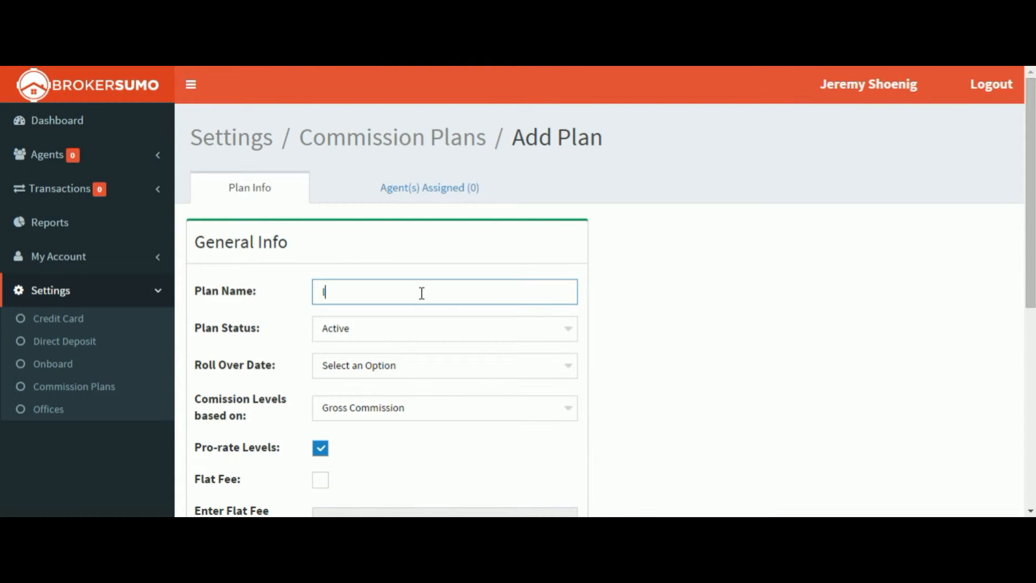
pyautogui.write('Flat Fee')
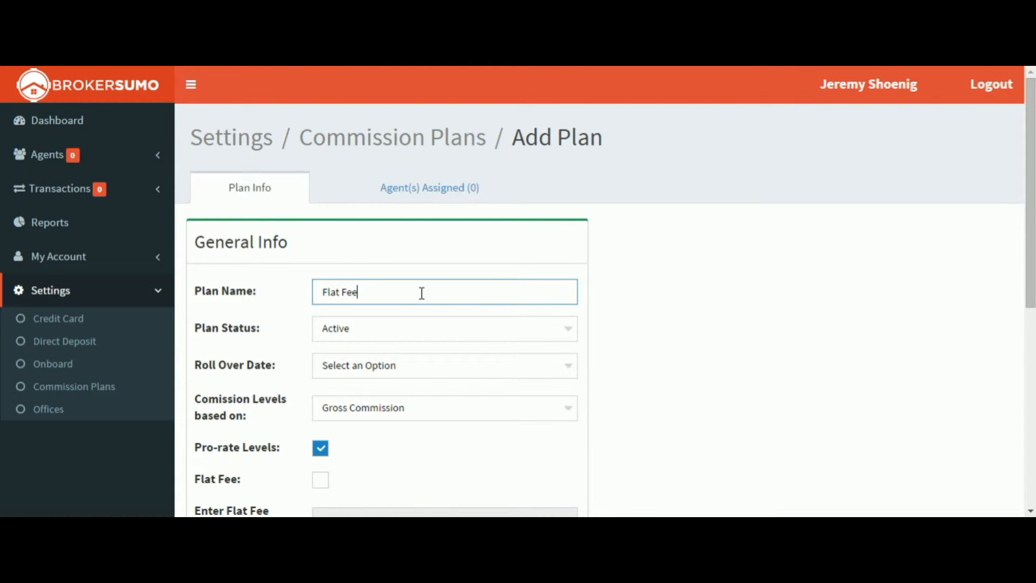
pyautogui.write('Plan')
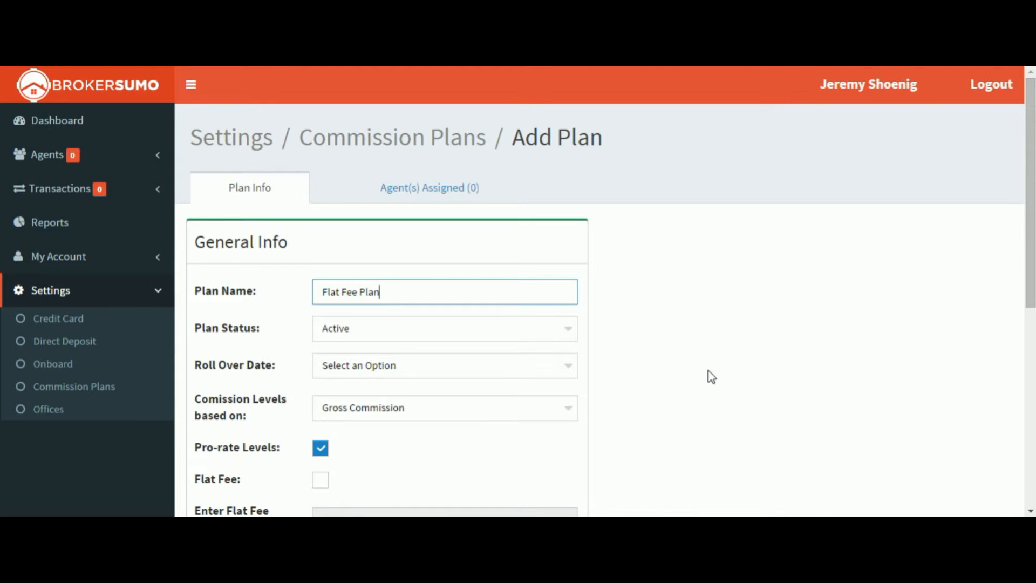
pyautogui.scroll(-3)
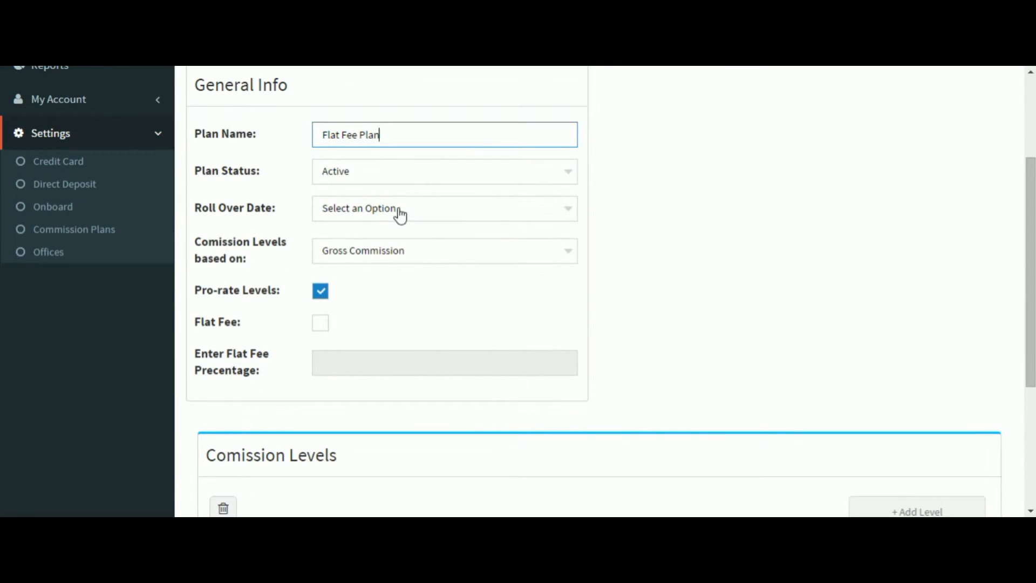
# Set the roll-over date, make it a flat fee plan at 90% and save it
pyautogui.click(444, 209)
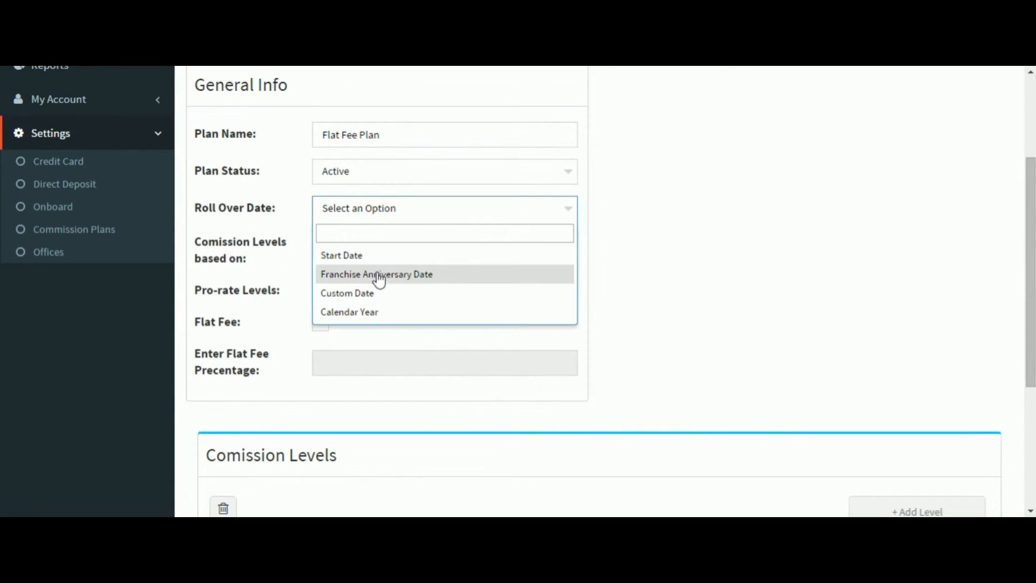
pyautogui.click(341, 255)
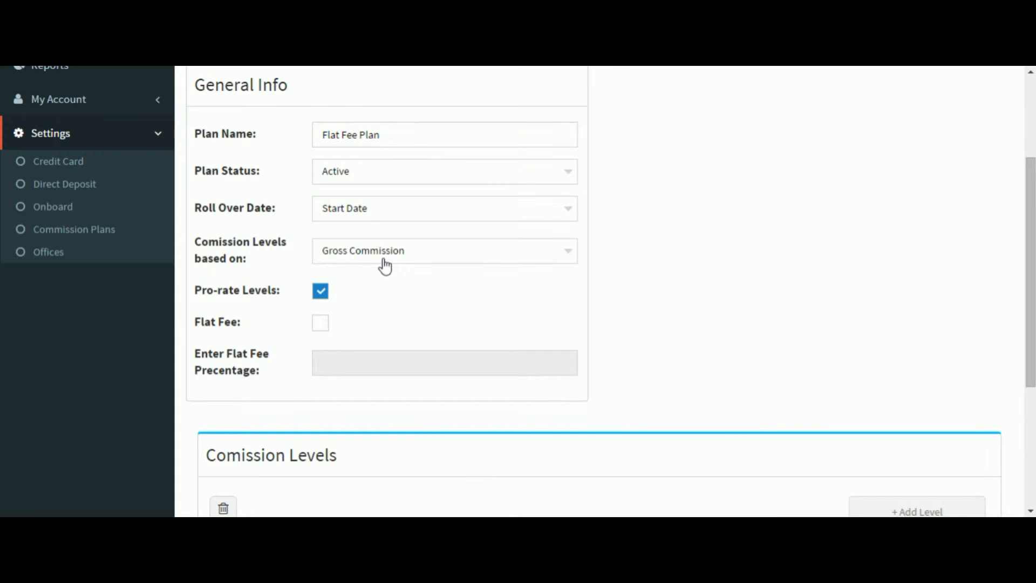
pyautogui.click(319, 323)
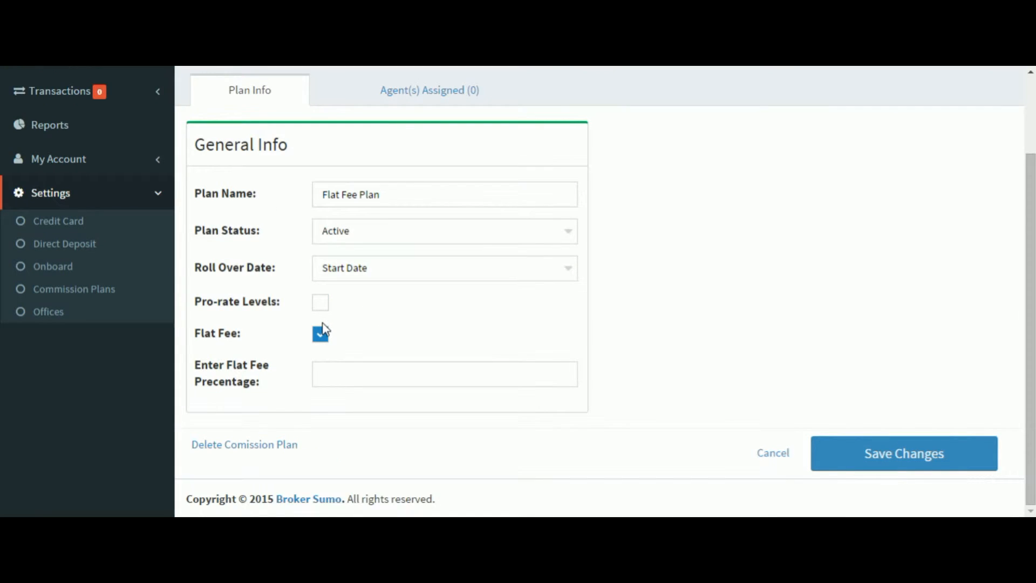
pyautogui.click(444, 373)
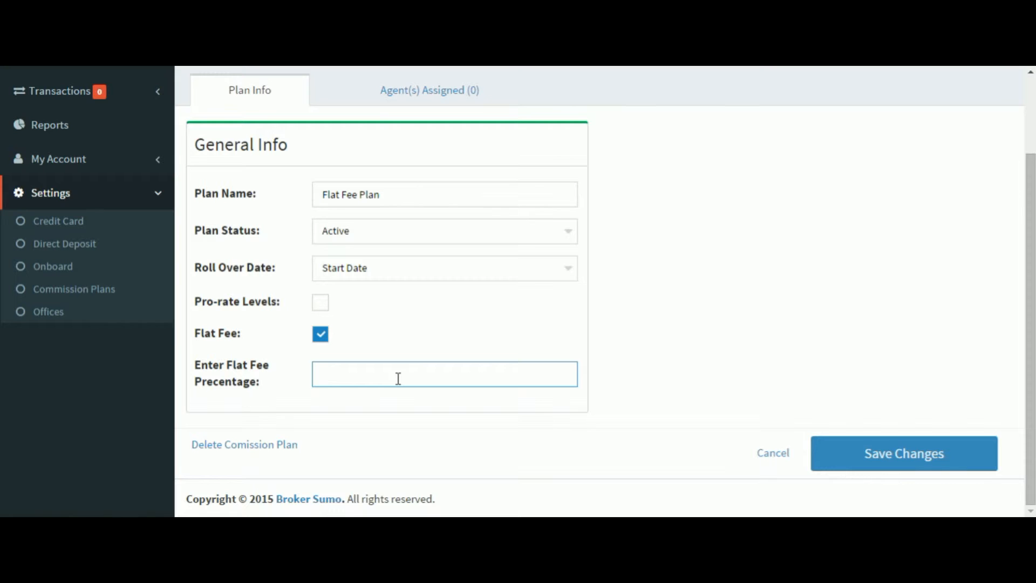
pyautogui.write('90')
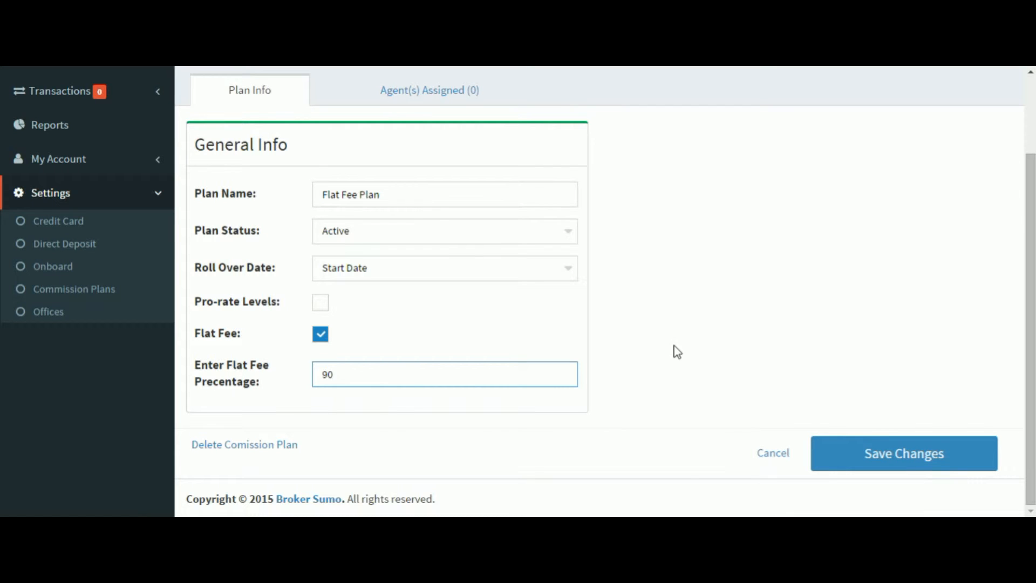
pyautogui.click(904, 452)
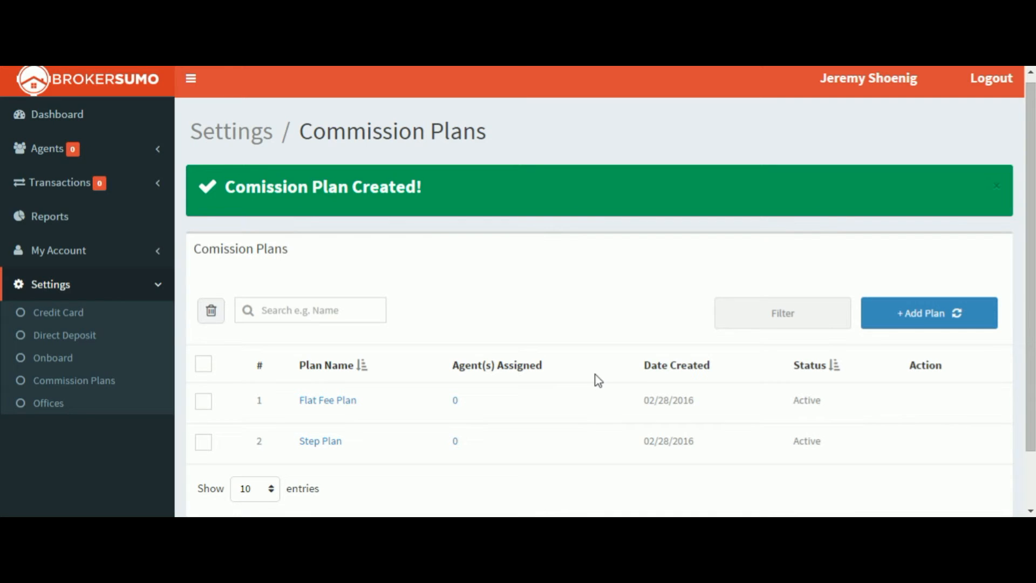
# In Onboard settings, upload two agreement documents for agents to sign
pyautogui.click(52, 357)
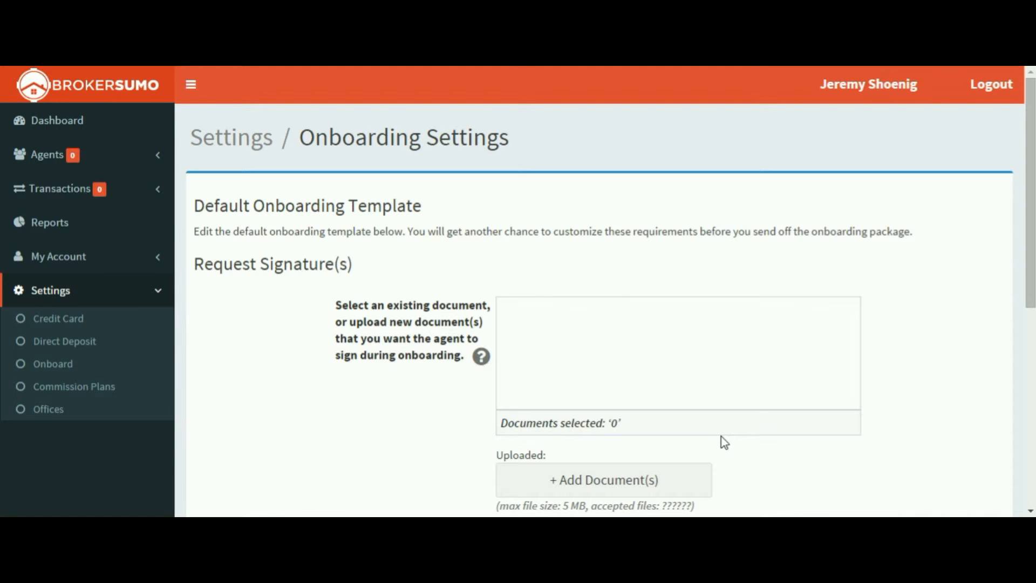
pyautogui.moveTo(699, 439)
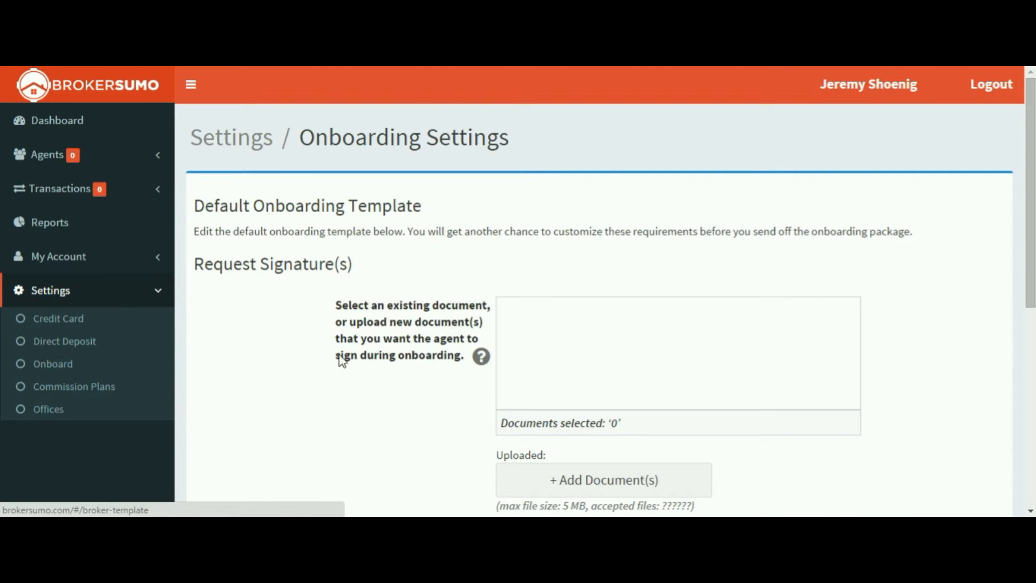
pyautogui.moveTo(424, 359)
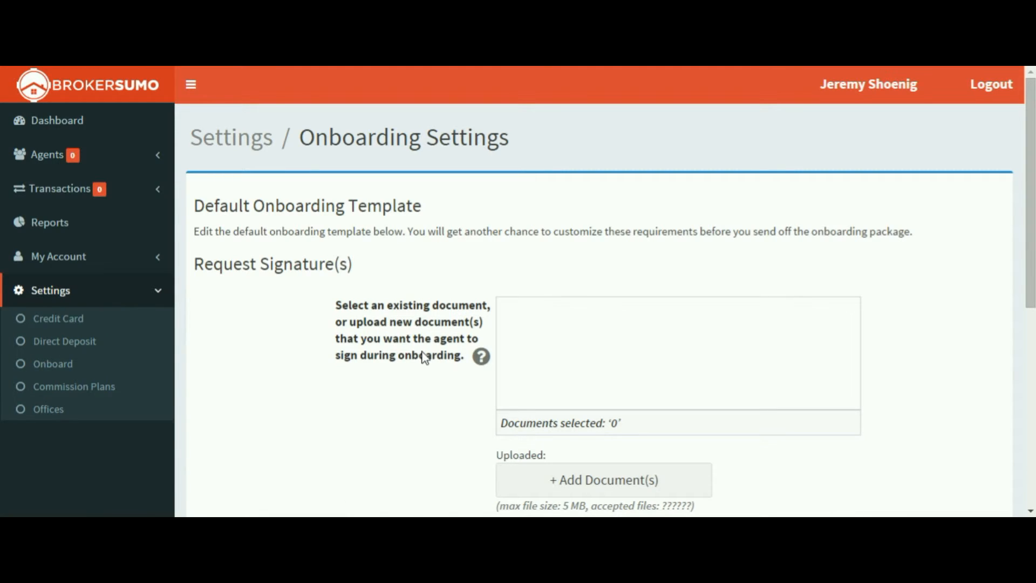
pyautogui.moveTo(896, 366)
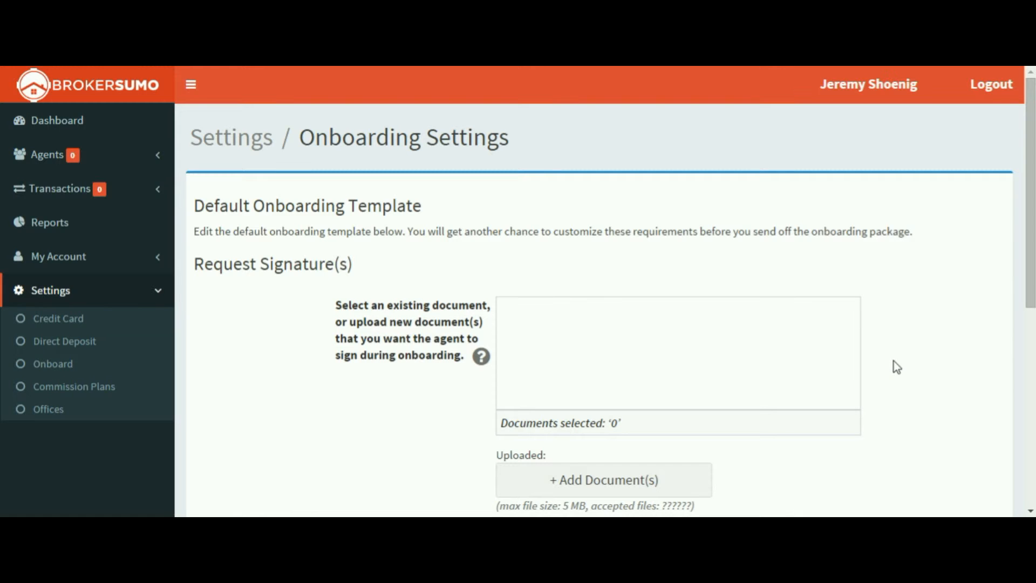
pyautogui.moveTo(595, 487)
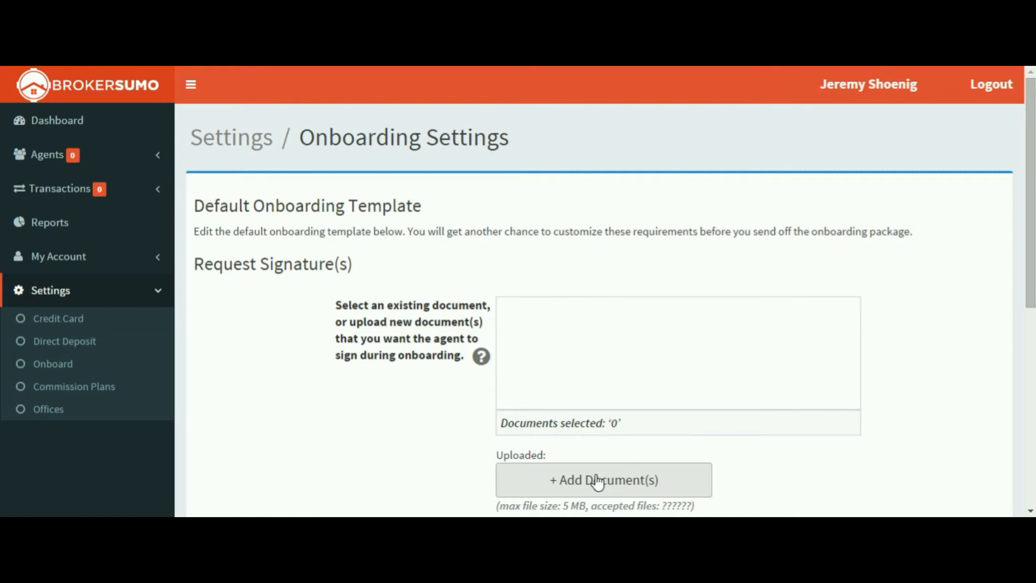
pyautogui.click(604, 478)
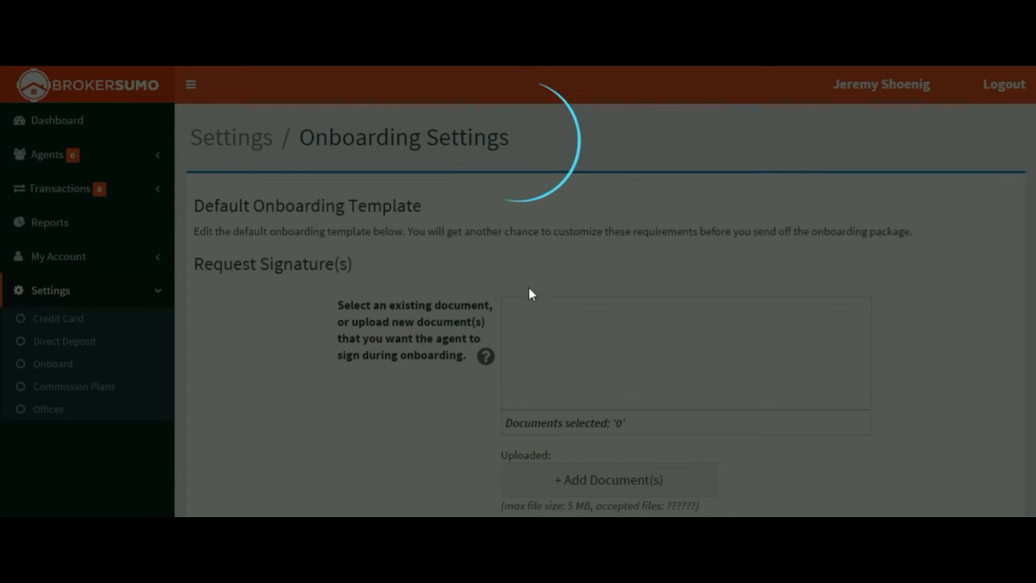
pyautogui.moveTo(551, 304)
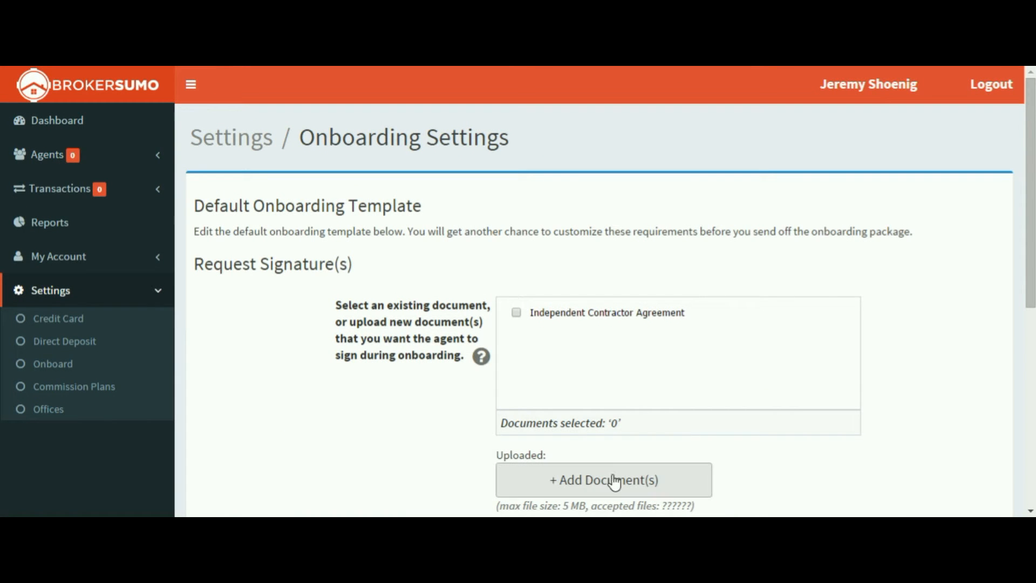
pyautogui.click(604, 479)
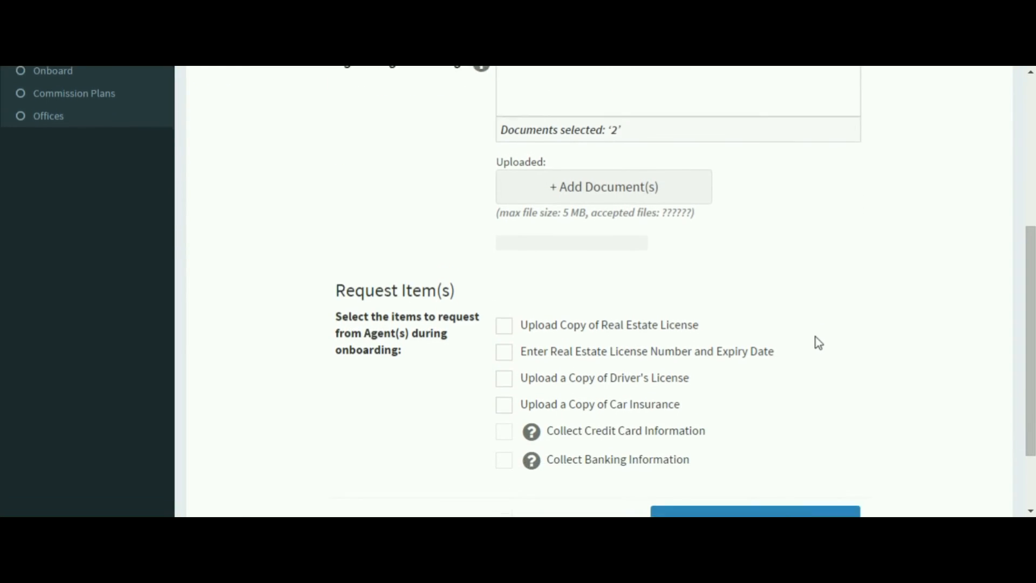
# Request real estate license copy, license number and expiry, driver's license and car insurance
pyautogui.scroll(-3)
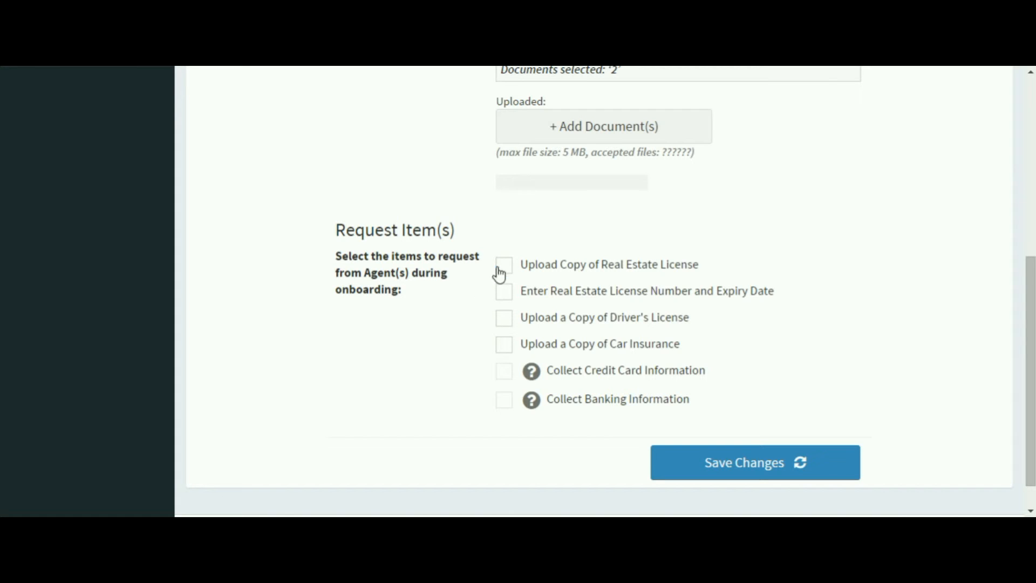
pyautogui.click(503, 264)
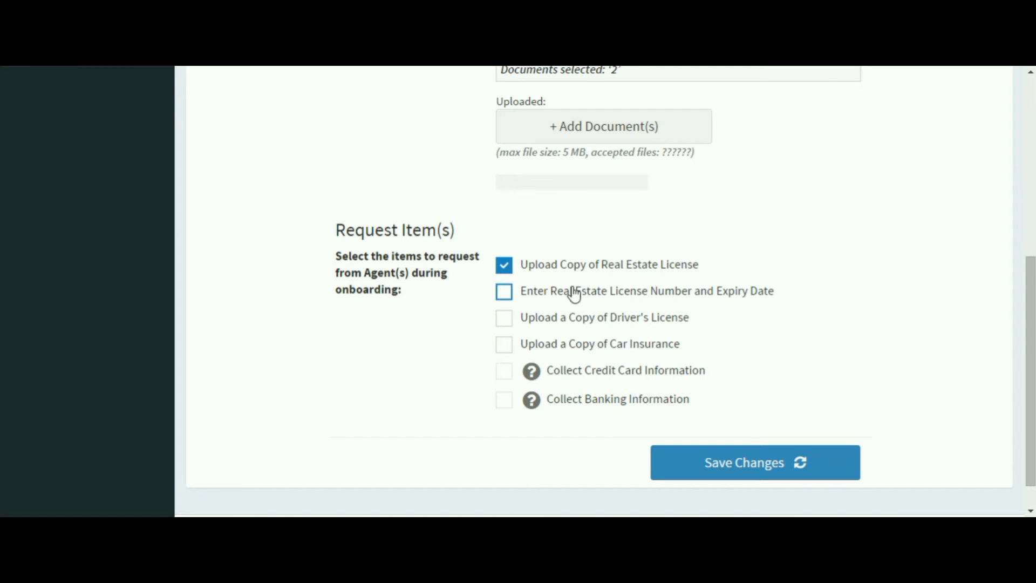
pyautogui.click(504, 292)
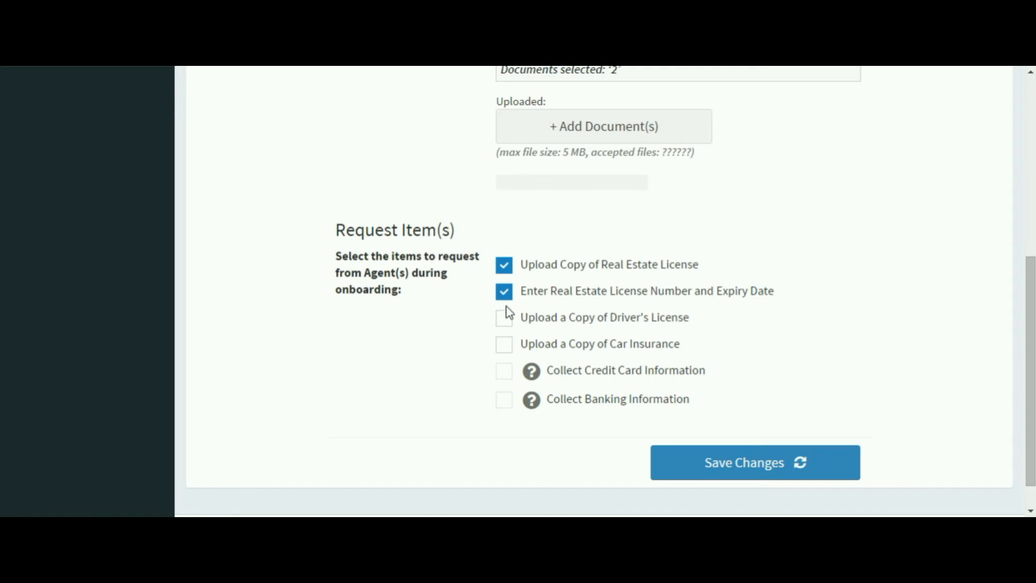
pyautogui.click(504, 317)
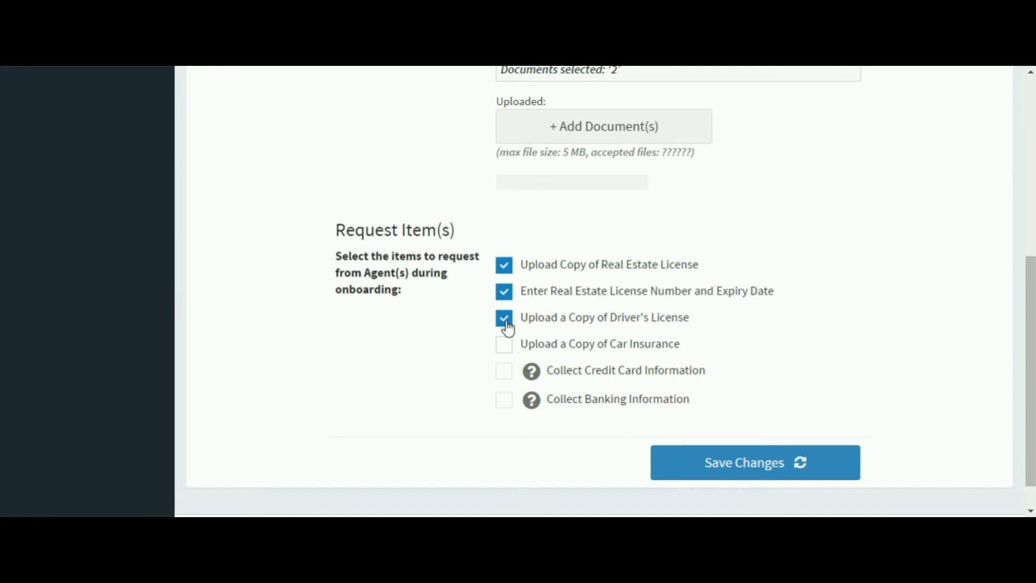
pyautogui.click(504, 344)
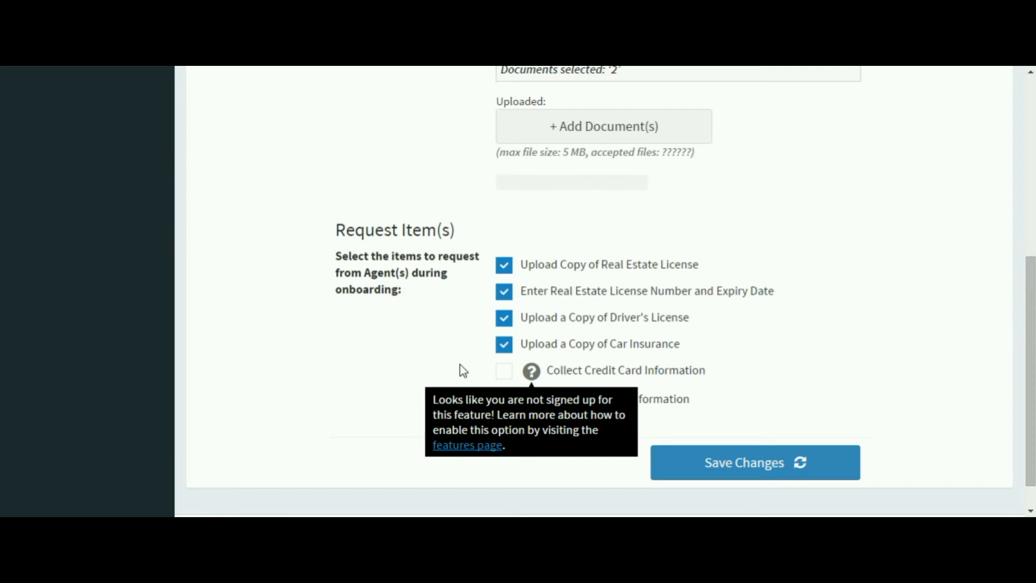
pyautogui.moveTo(449, 367)
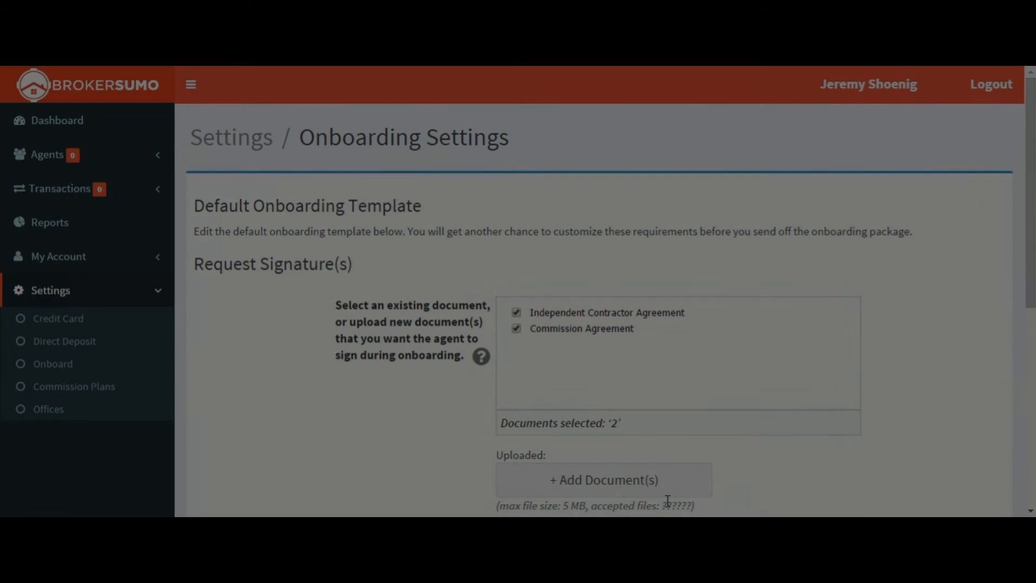
pyautogui.click(56, 257)
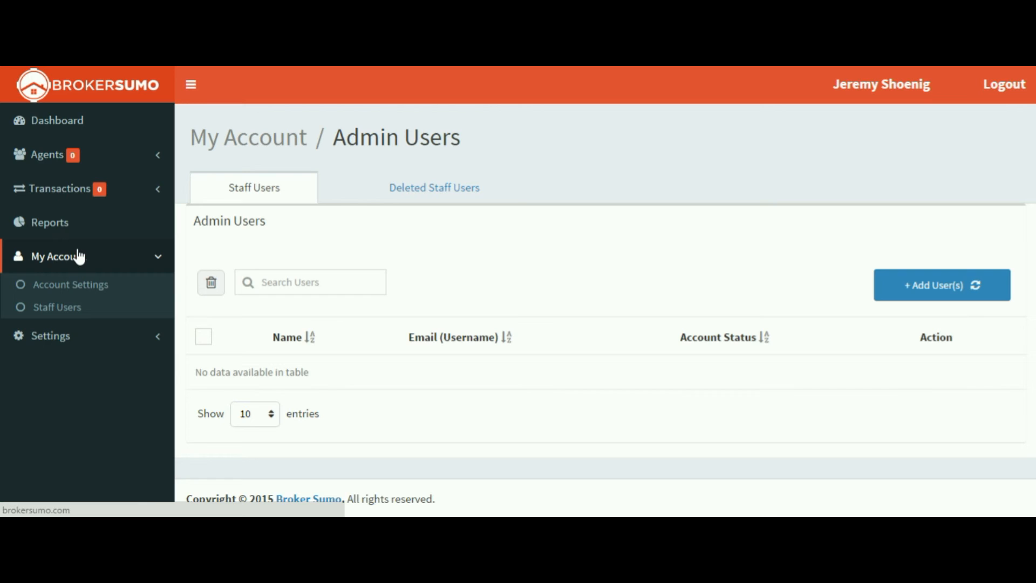
pyautogui.moveTo(88, 259)
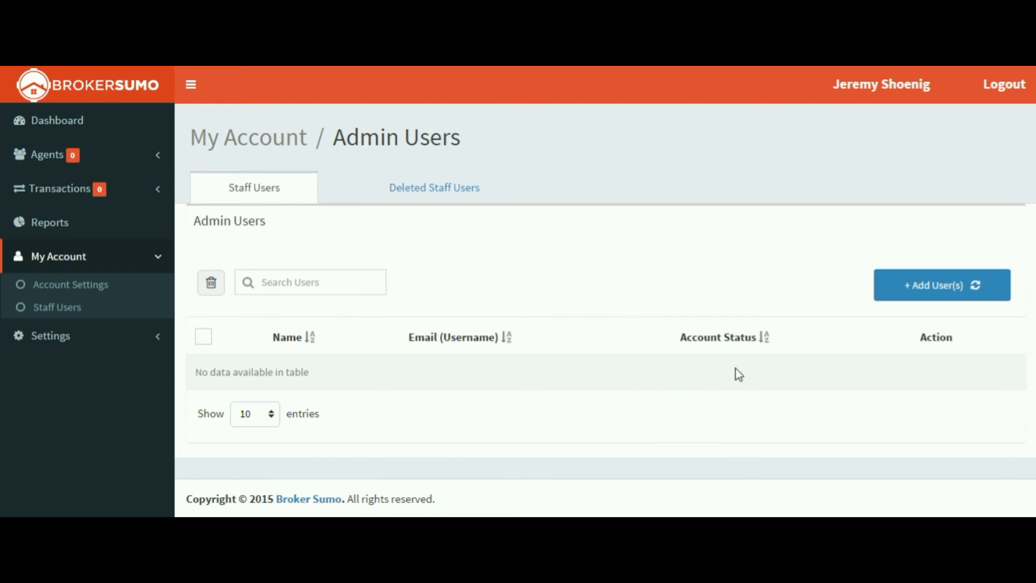
pyautogui.click(942, 284)
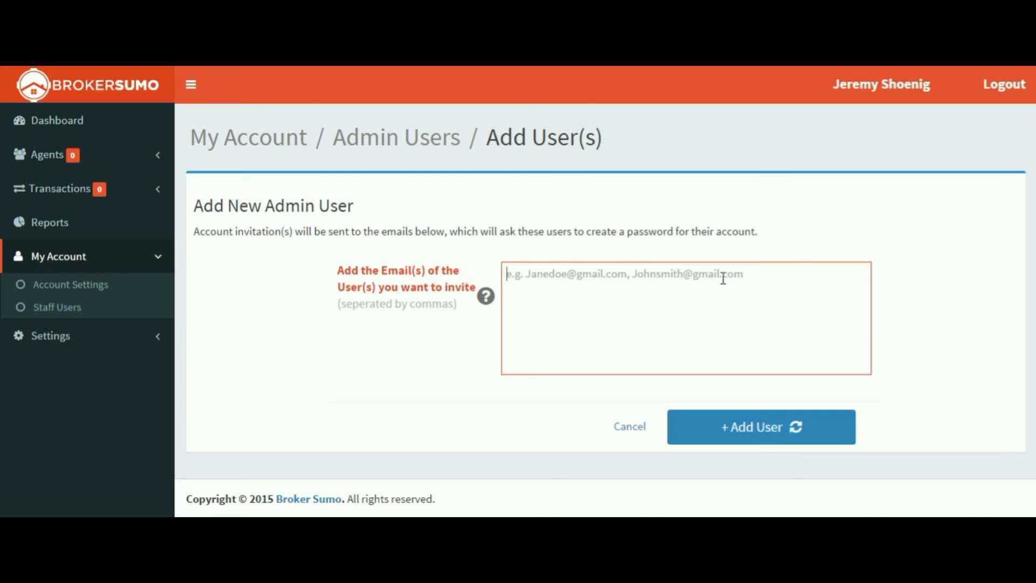
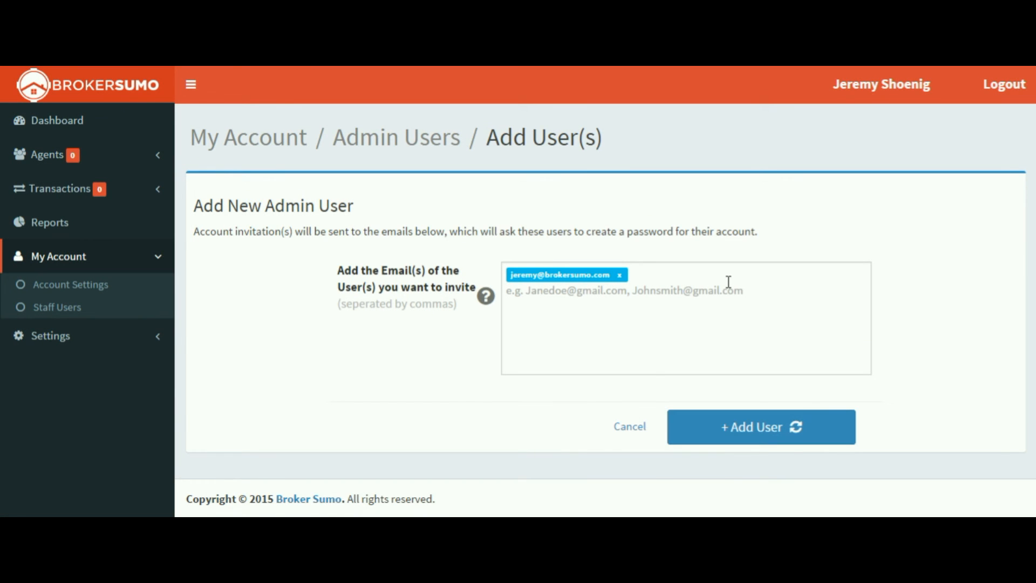
pyautogui.click(760, 427)
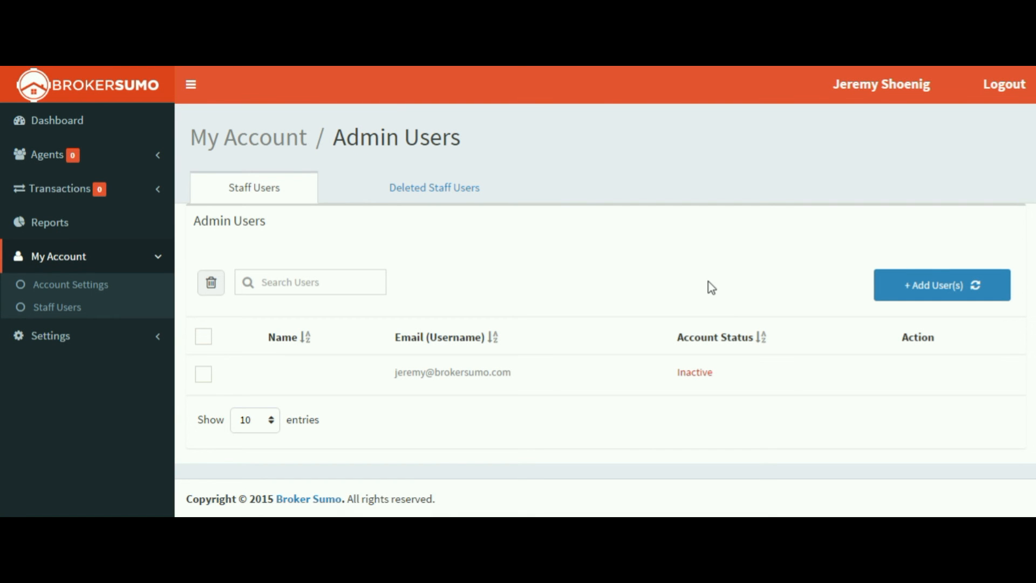
pyautogui.moveTo(502, 371)
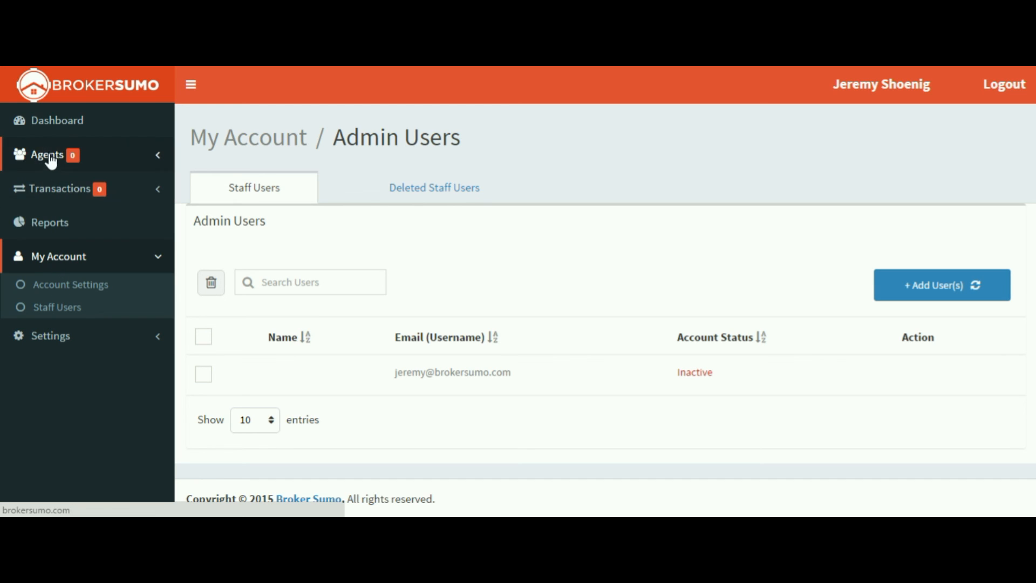
pyautogui.moveTo(60, 167)
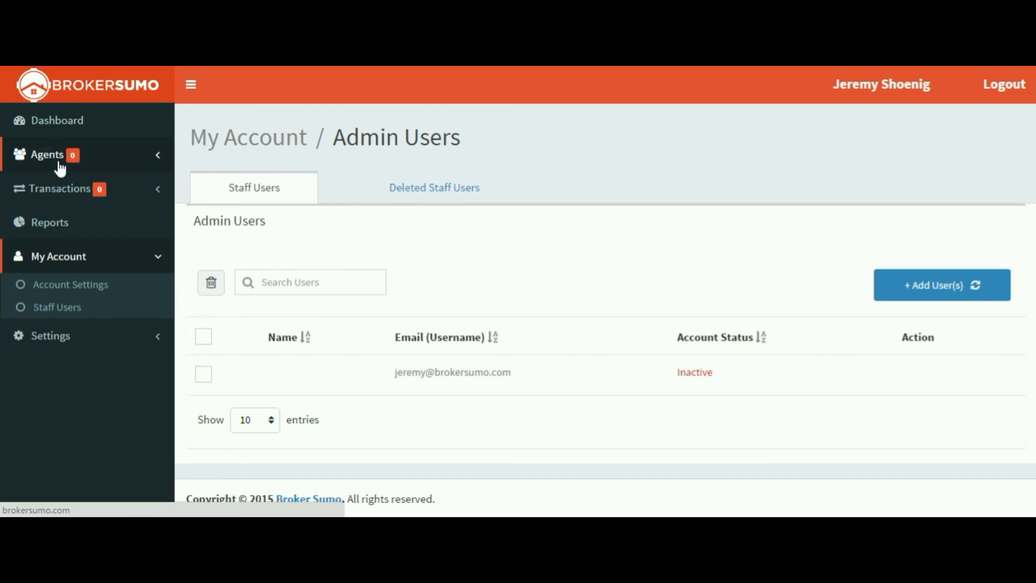
pyautogui.moveTo(65, 270)
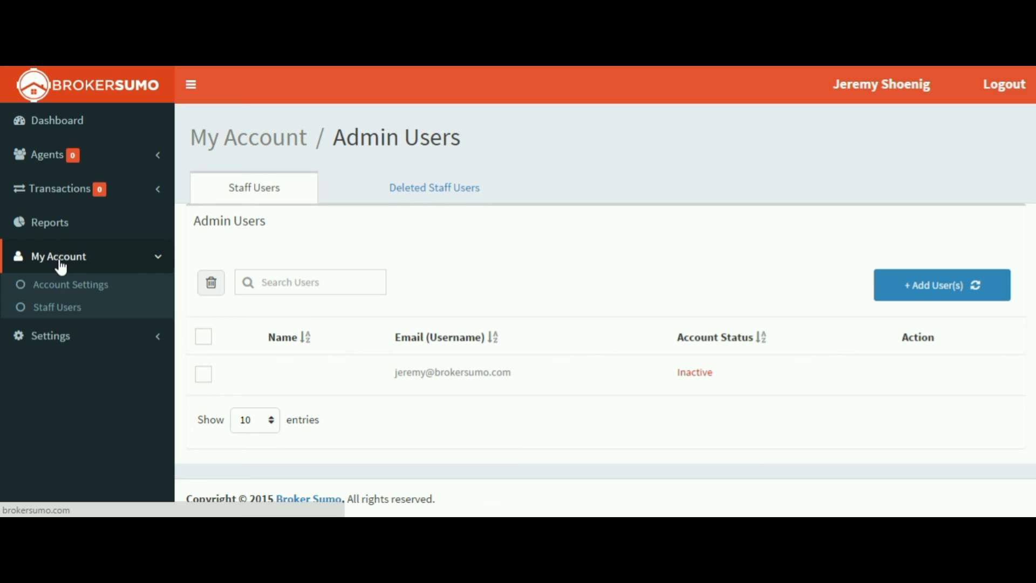